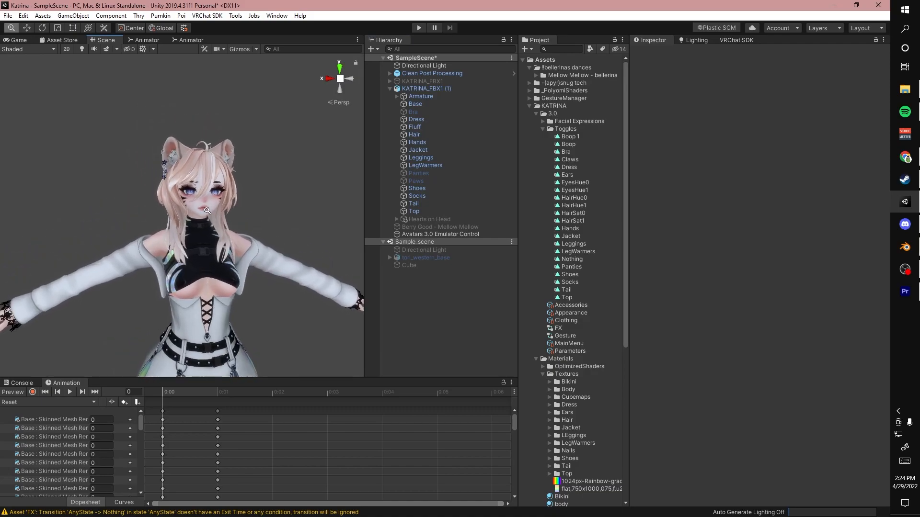
# Select the second KATRINA_FBX1 avatar and drill down its Armature bones toward the Head's HeadRef
pyautogui.click(426, 88)
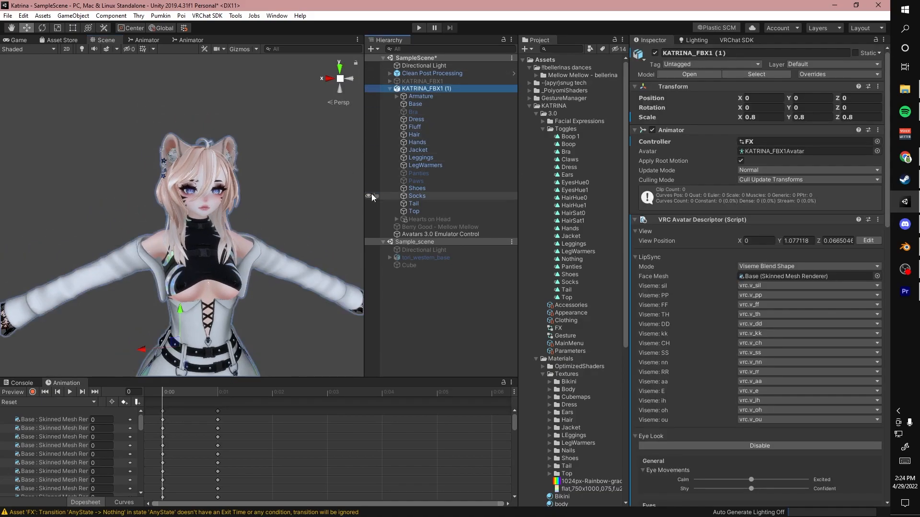
pyautogui.click(422, 96)
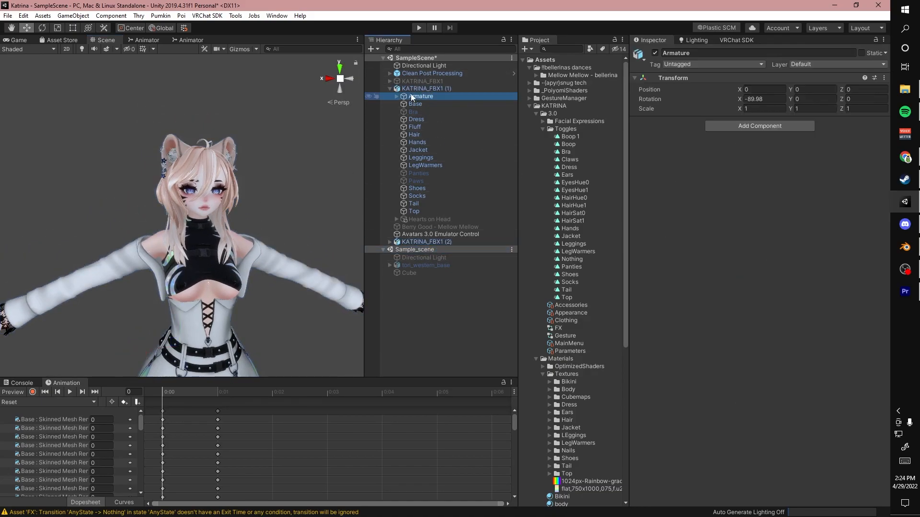
pyautogui.click(426, 111)
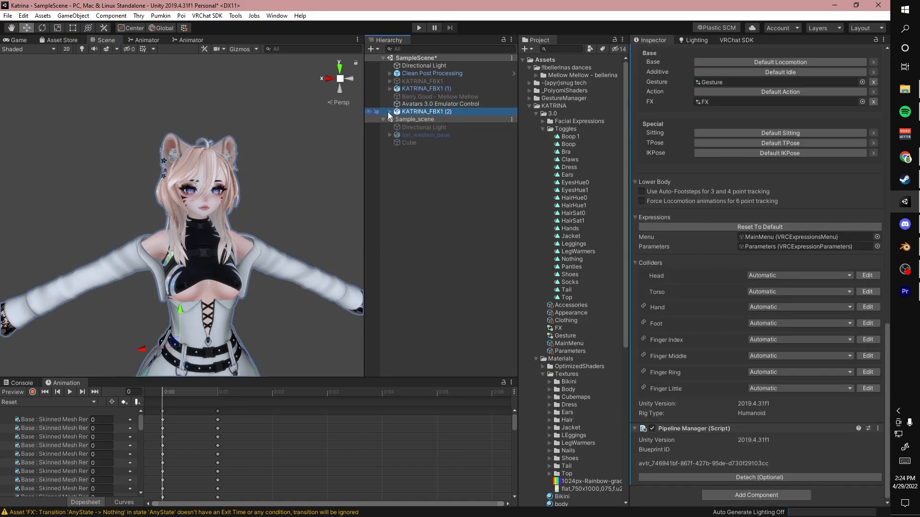
pyautogui.click(390, 111)
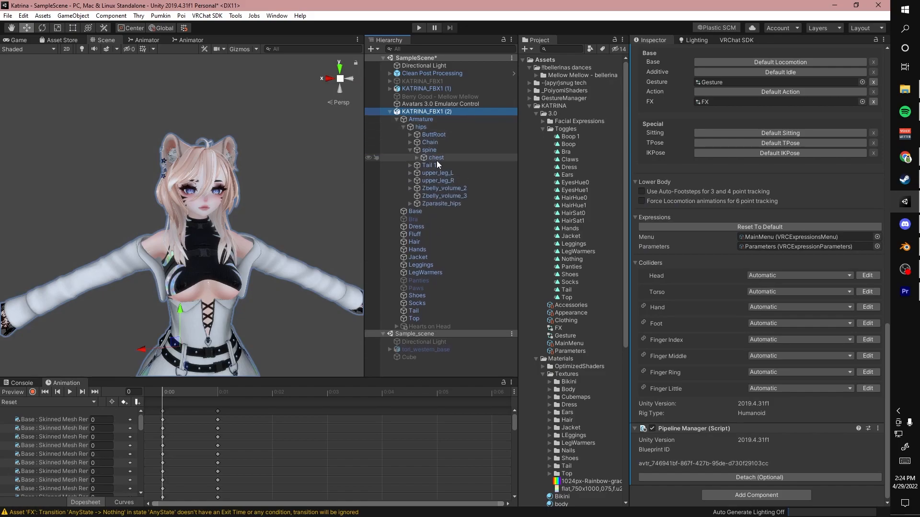
pyautogui.click(411, 158)
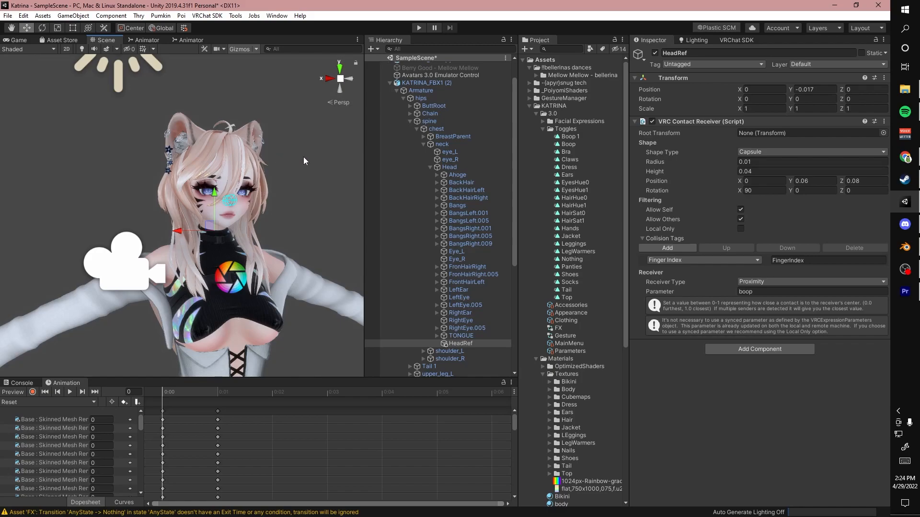
# Add a VRC Contact Receiver to HeadRef via 'contact' search and start sizing its small sphere radius
pyautogui.write('contact')
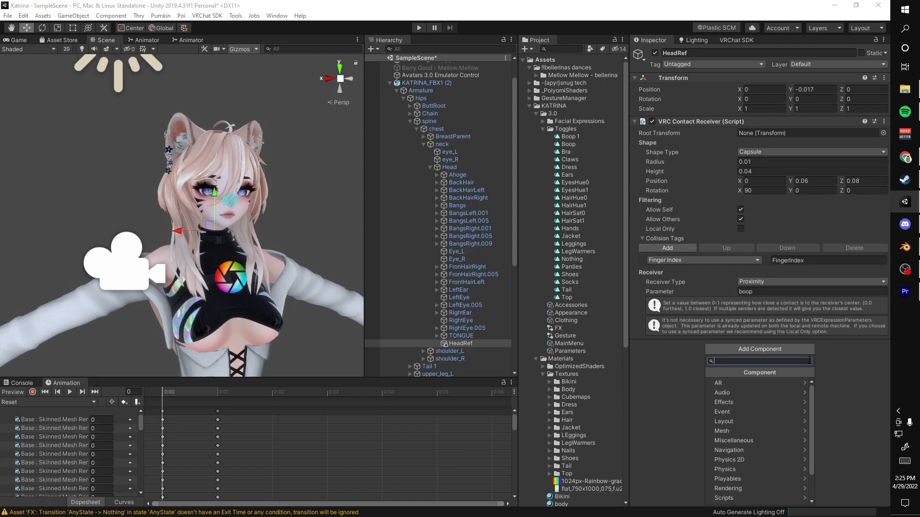
pyautogui.write('contact')
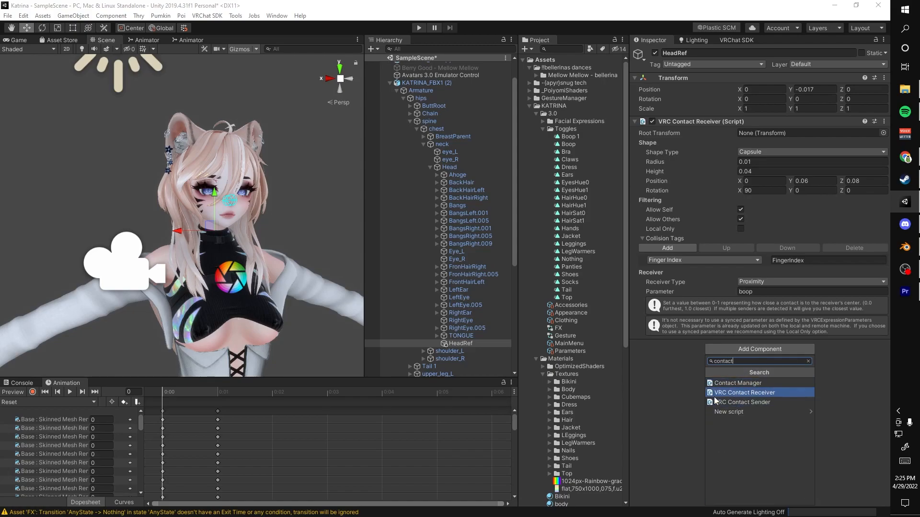
pyautogui.click(743, 393)
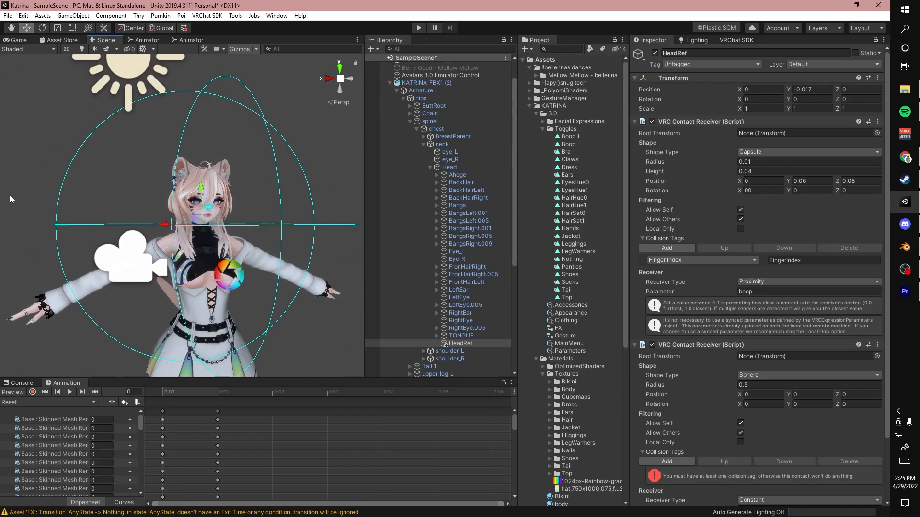
pyautogui.scroll(-3)
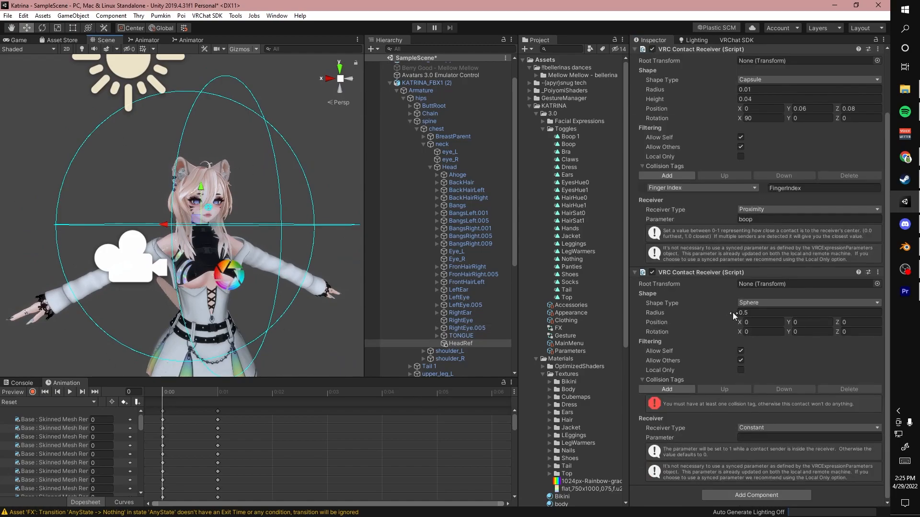
pyautogui.write('0.08')
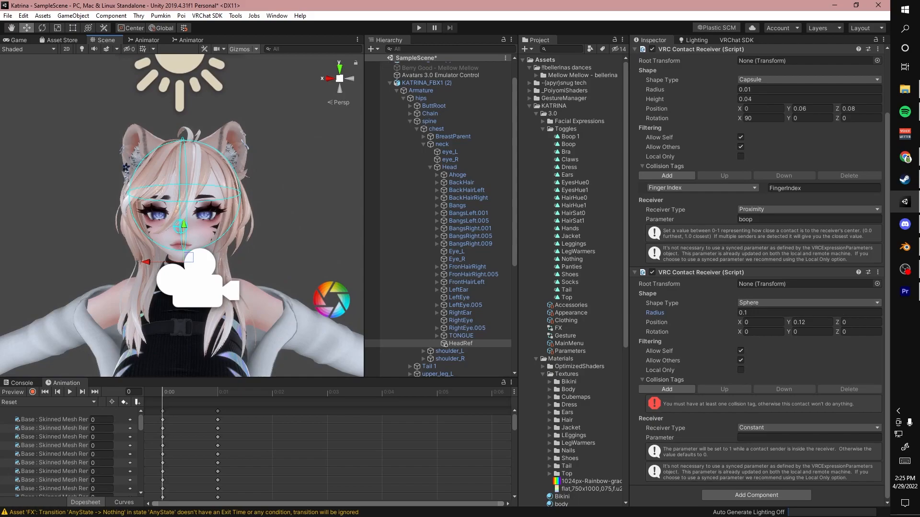
pyautogui.moveTo(184, 212)
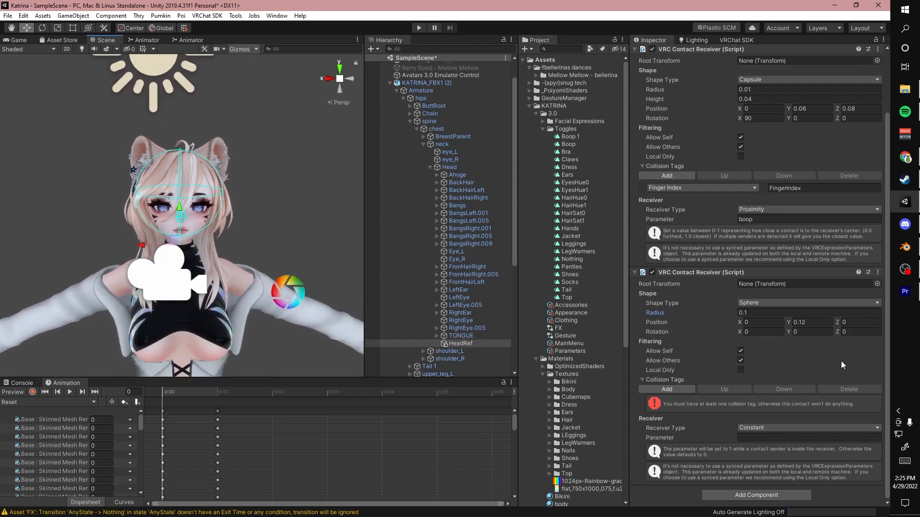
pyautogui.moveTo(715, 351)
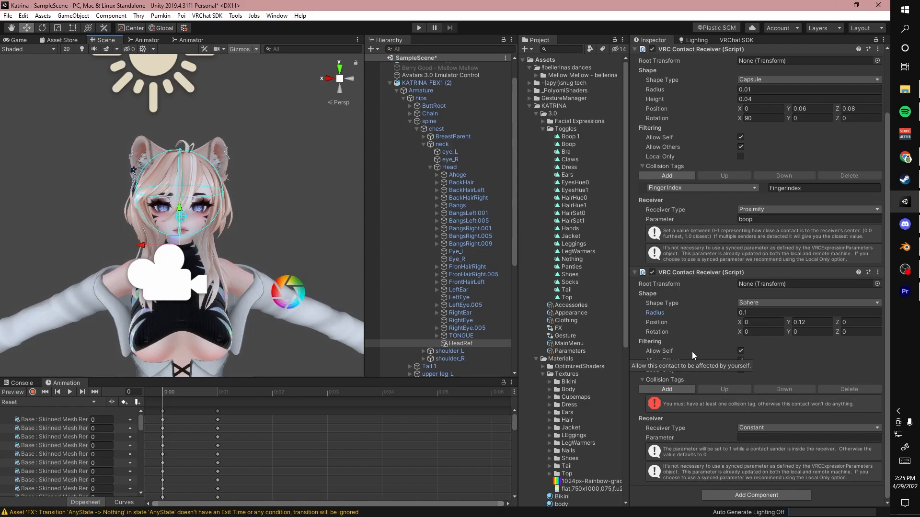
pyautogui.moveTo(670, 356)
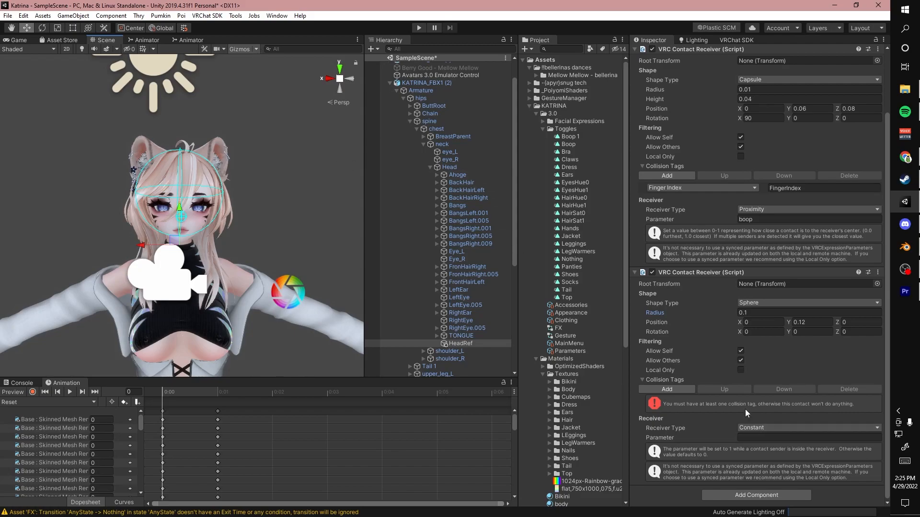
pyautogui.moveTo(741, 380)
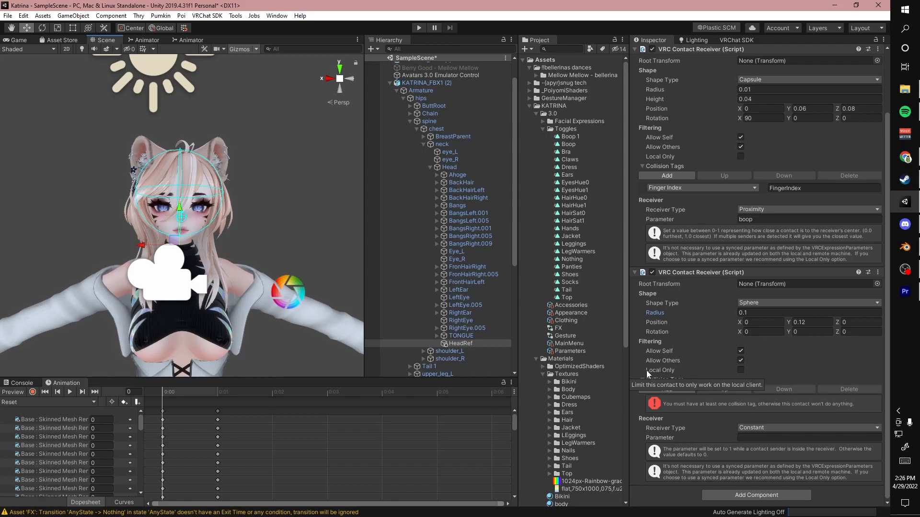
pyautogui.moveTo(665, 376)
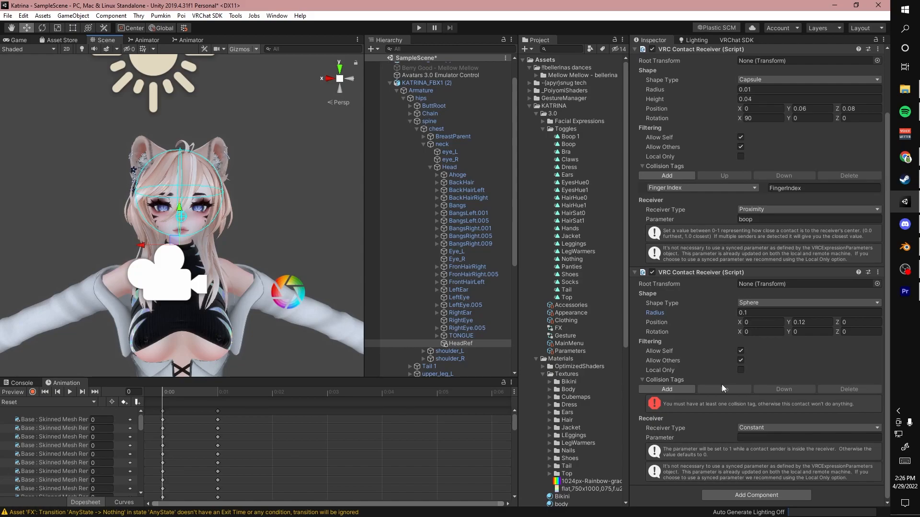
pyautogui.moveTo(710, 387)
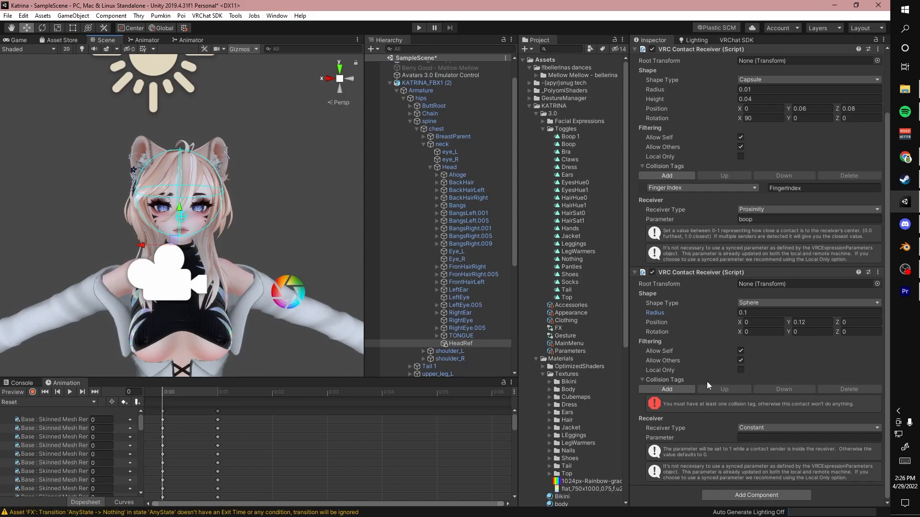
pyautogui.moveTo(764, 451)
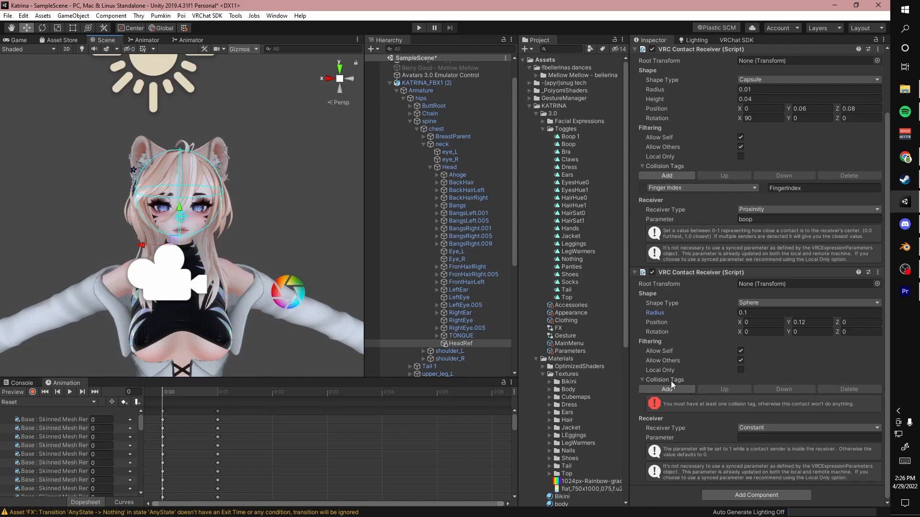
pyautogui.moveTo(742, 424)
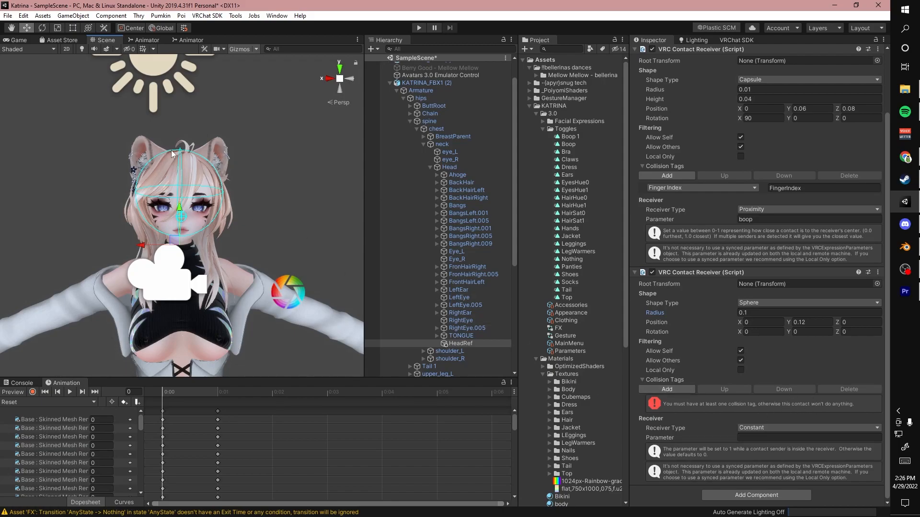
pyautogui.moveTo(168, 154)
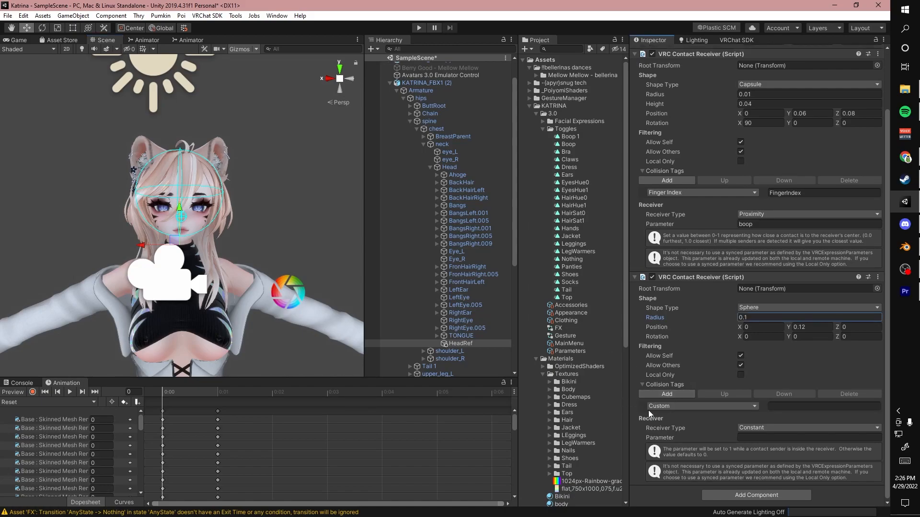
# Choose Finger Index as the sphere receiver's collision tag
pyautogui.click(701, 406)
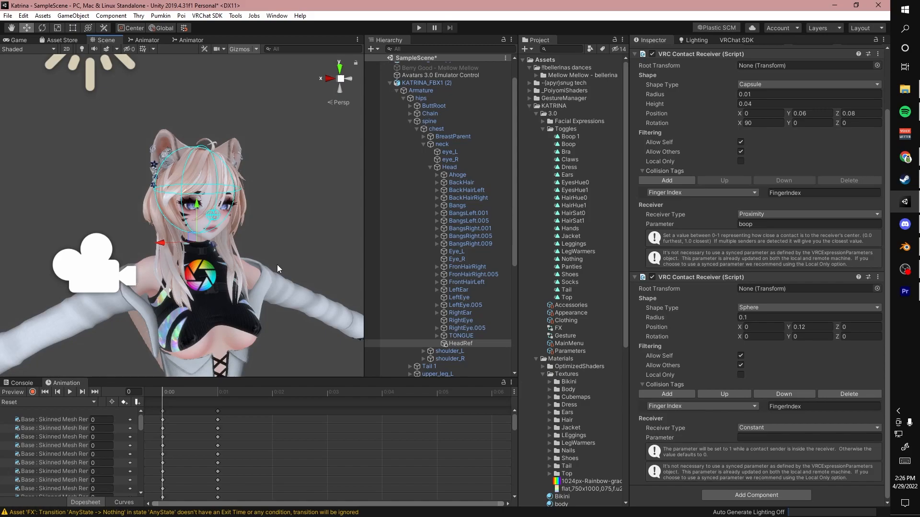
pyautogui.moveTo(677, 415)
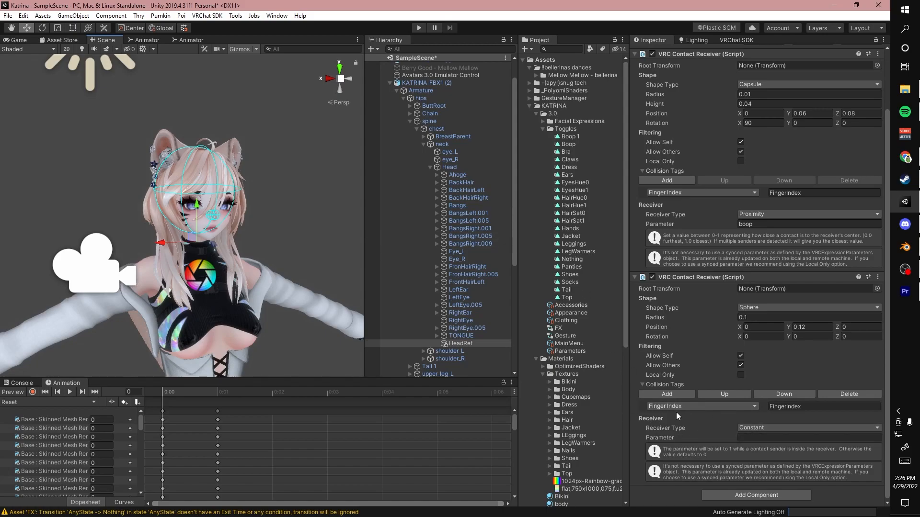
pyautogui.moveTo(699, 433)
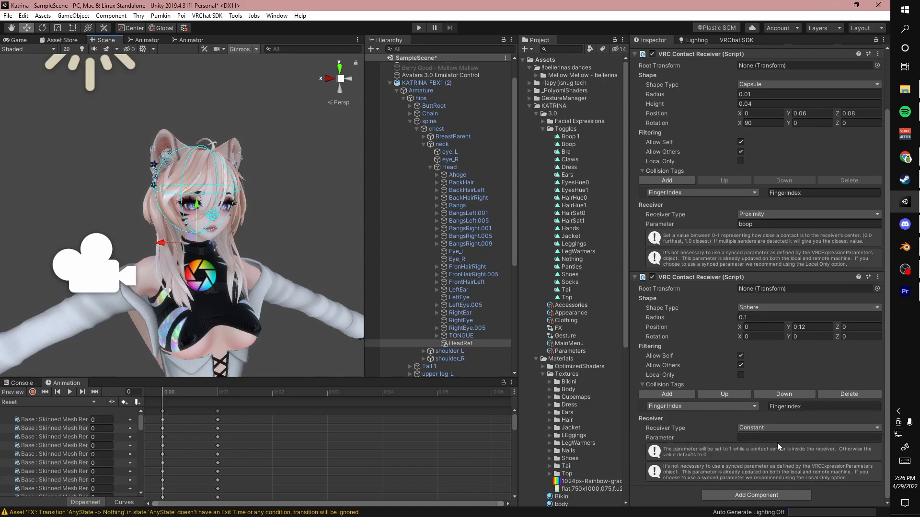
pyautogui.moveTo(760, 433)
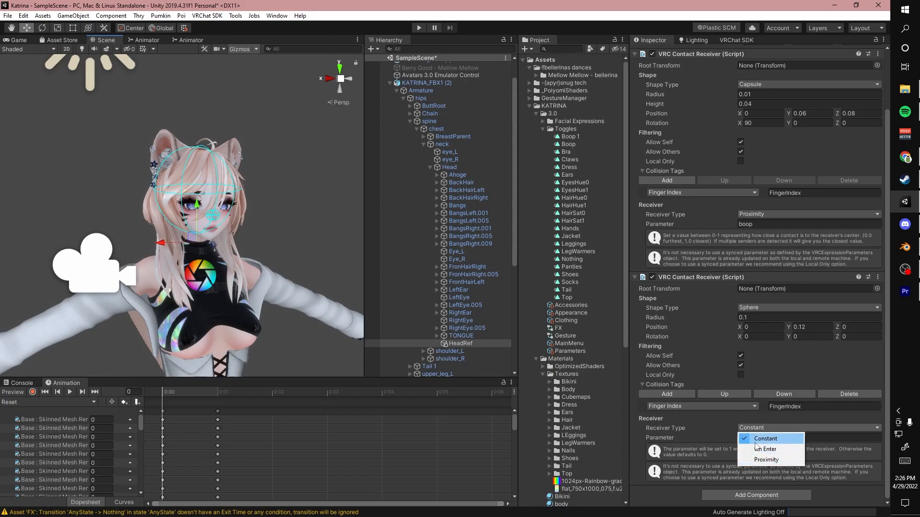
pyautogui.moveTo(766, 449)
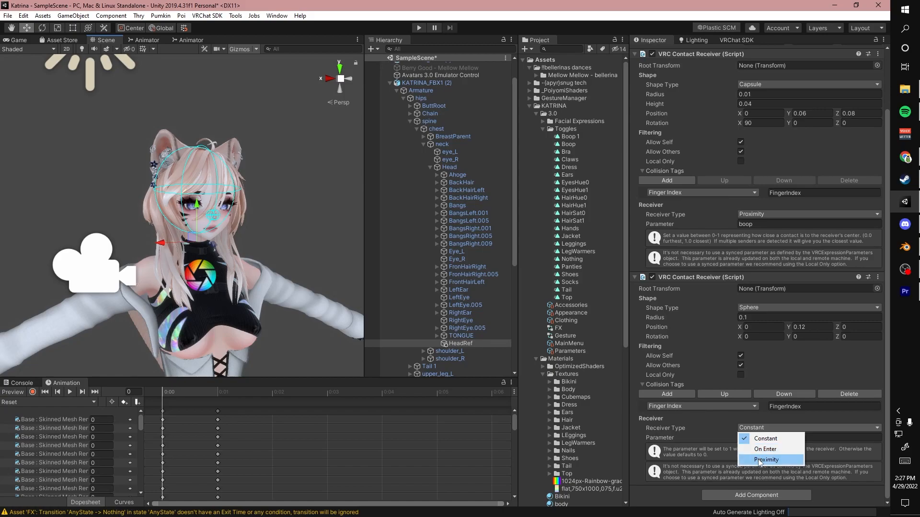
# Set the sphere receiver to Proximity type and name its parameter 'pat'
pyautogui.click(765, 459)
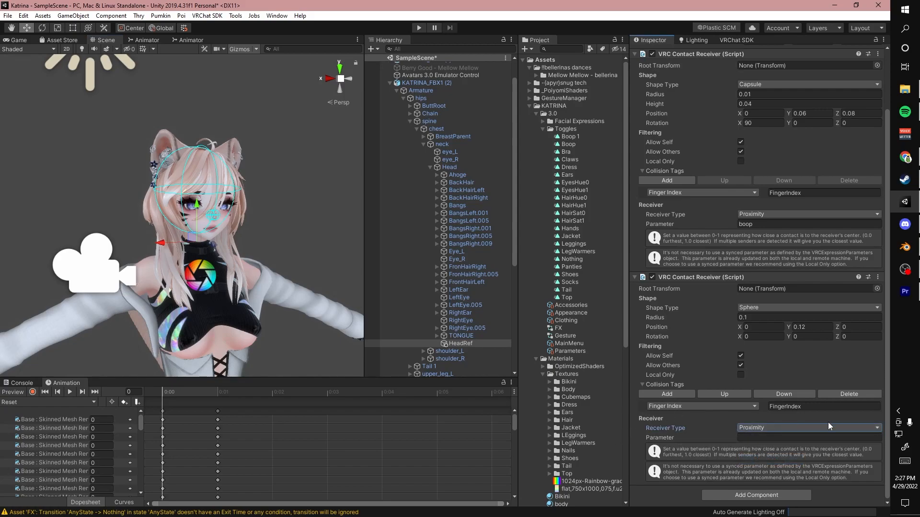
pyautogui.moveTo(286, 250)
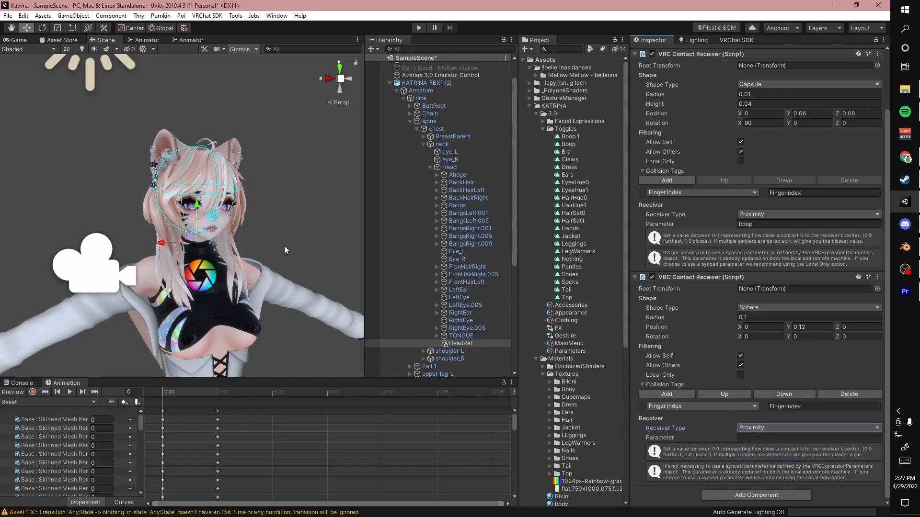
pyautogui.click(806, 438)
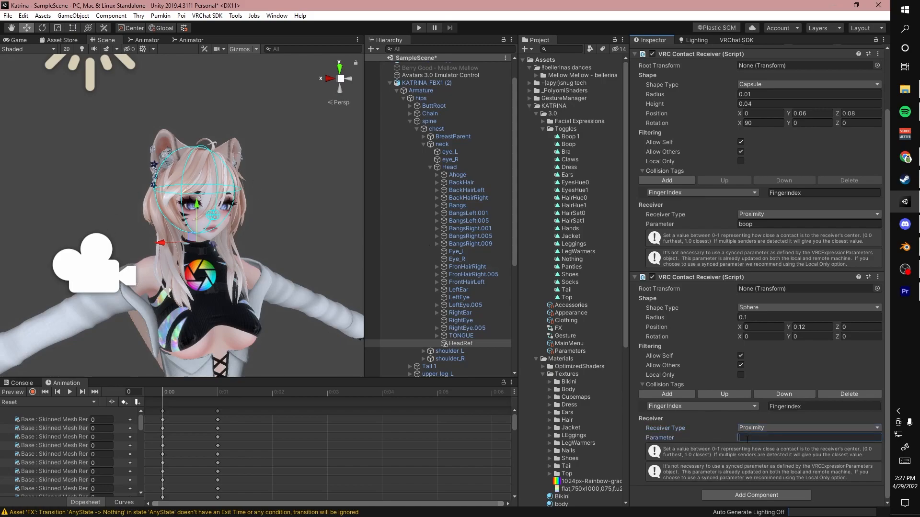
pyautogui.click(809, 438)
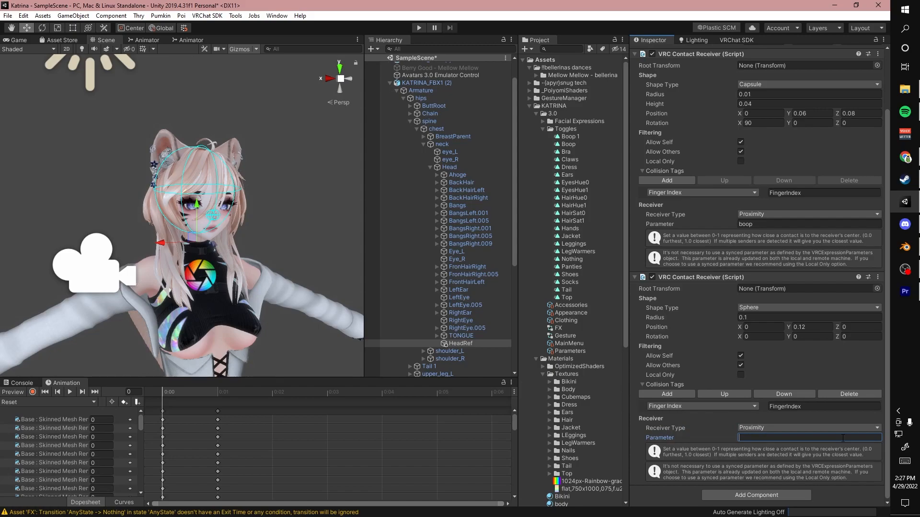
pyautogui.write('pat')
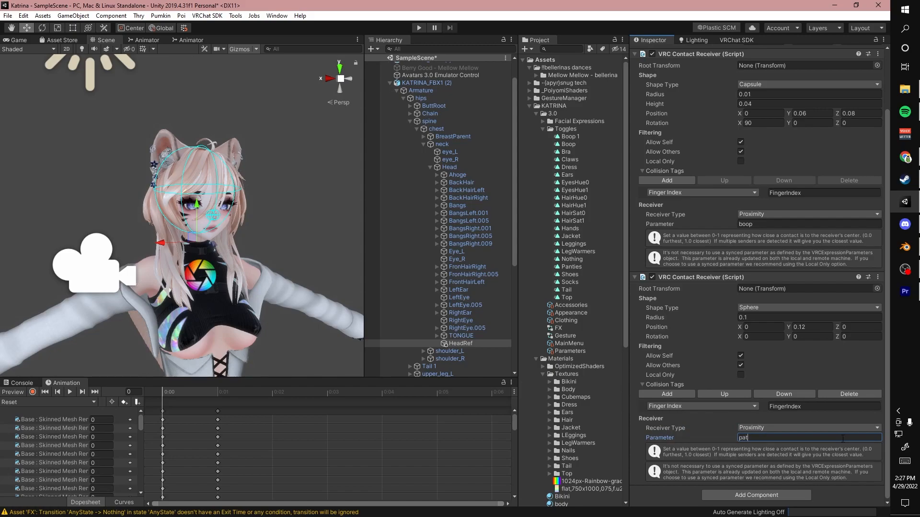
pyautogui.moveTo(599, 288)
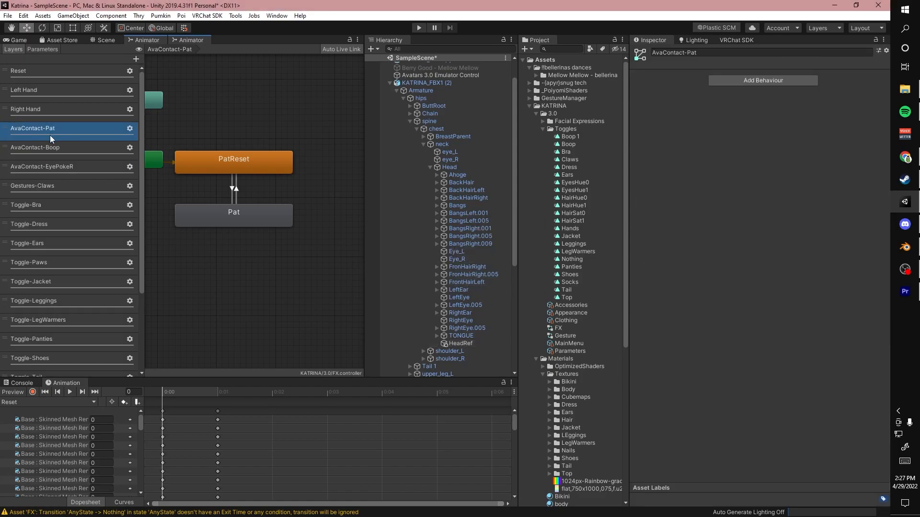
# Add a 'pat' parameter to the FX controller's parameter list and return to the layer list
pyautogui.click(36, 127)
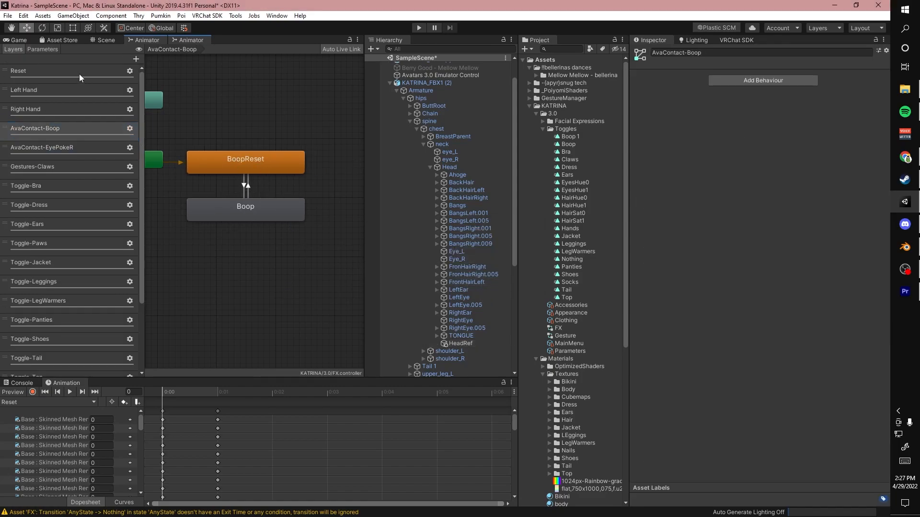
pyautogui.click(42, 49)
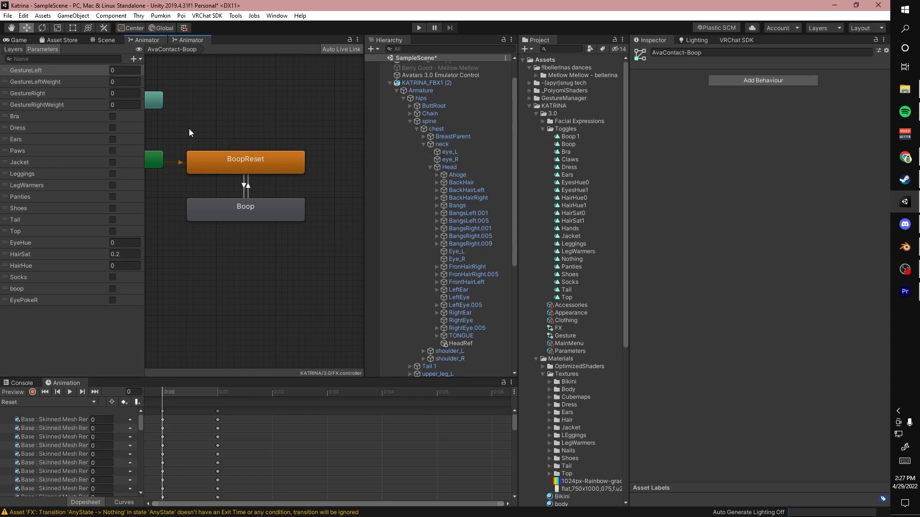
pyautogui.moveTo(563, 197)
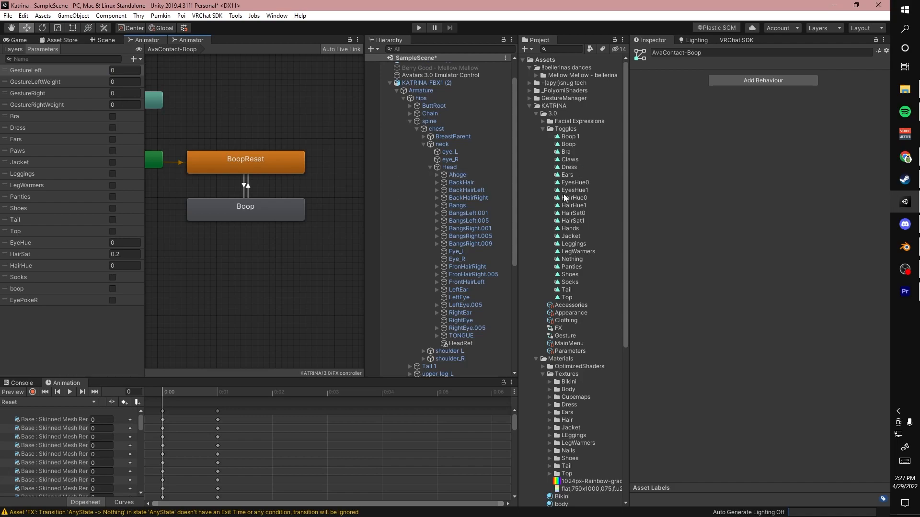
pyautogui.click(134, 58)
pyautogui.write('pat')
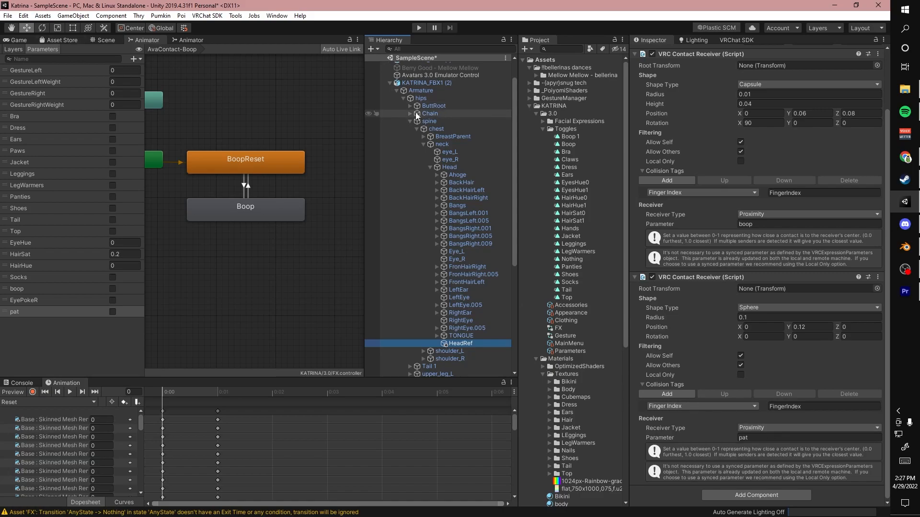
pyautogui.click(13, 49)
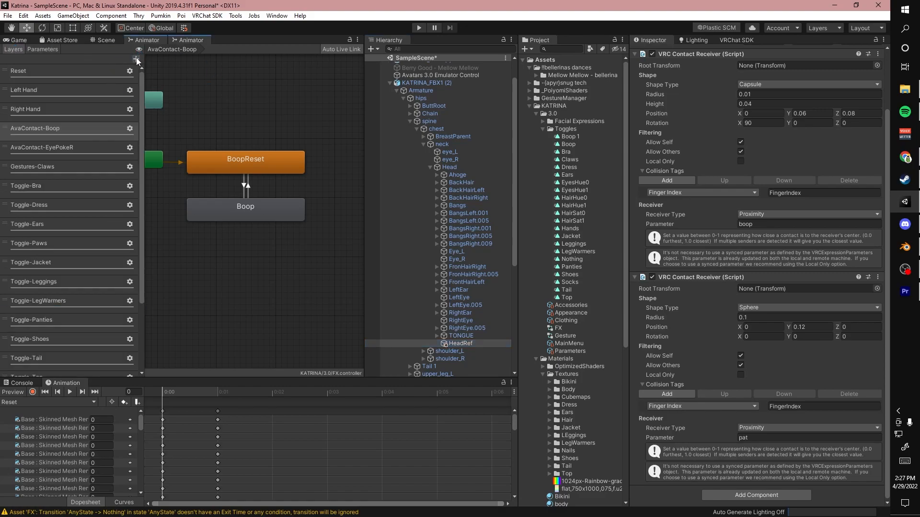
# Add a new FX controller layer and begin renaming it for the pat contact
pyautogui.click(135, 59)
pyautogui.write('AvvaContact-pat')
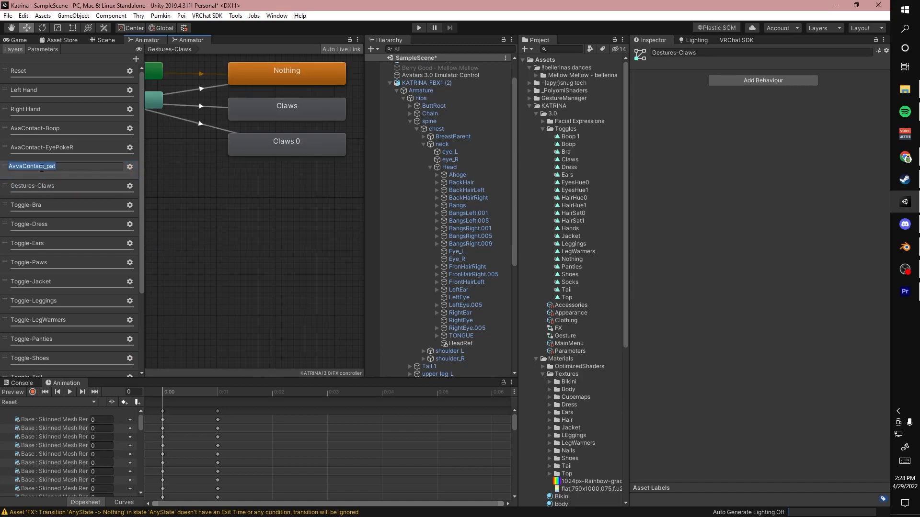
pyautogui.click(58, 166)
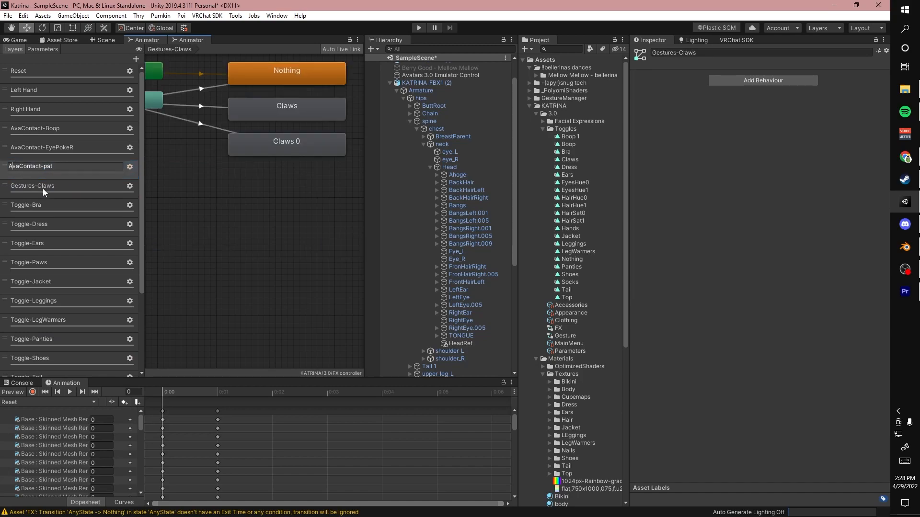
# Open the AvaContact-pat layer's empty state machine showing Any State and Entry
pyautogui.click(32, 166)
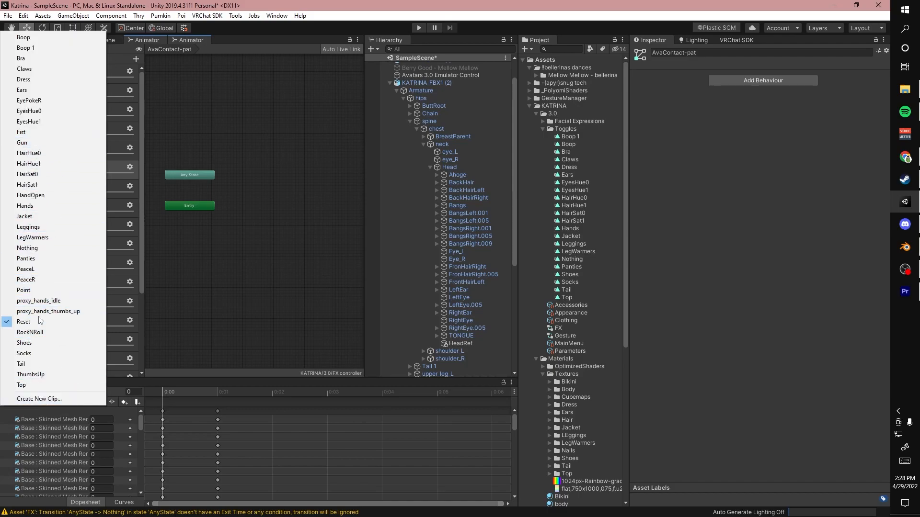
pyautogui.moveTo(23, 79)
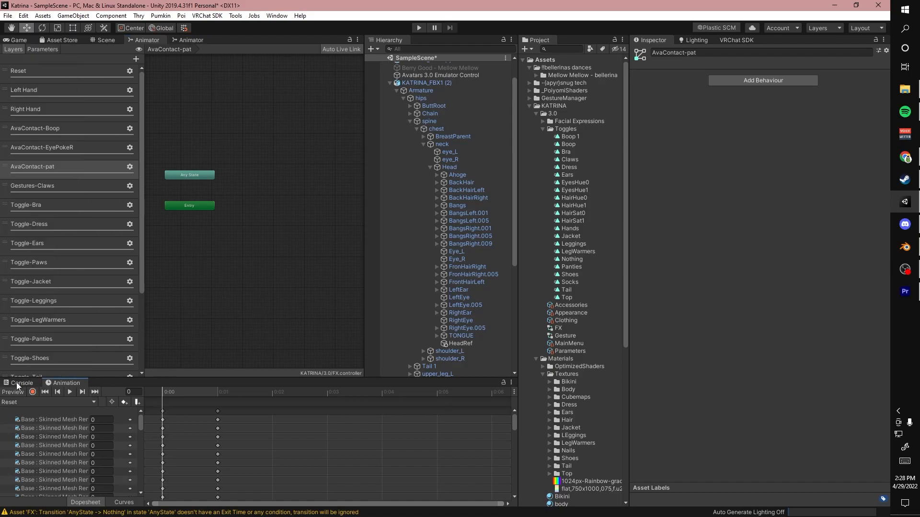
pyautogui.scroll(-3)
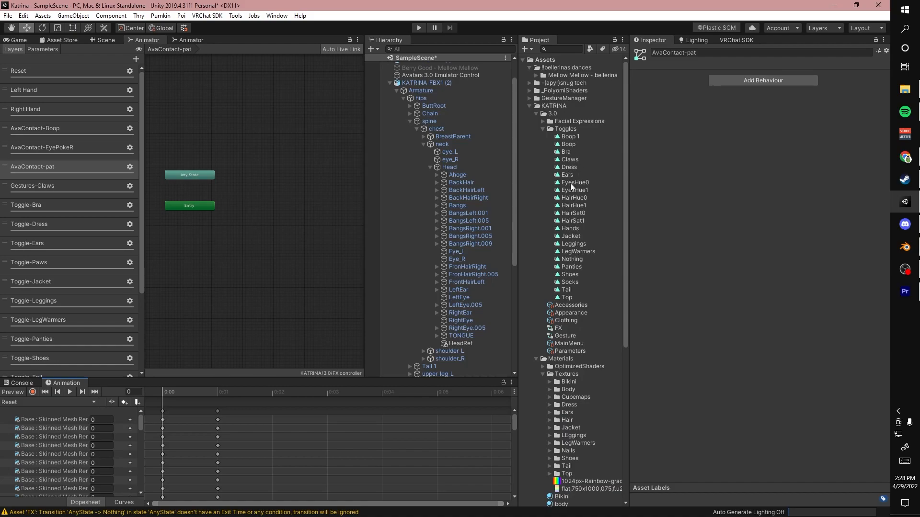
pyautogui.moveTo(581, 264)
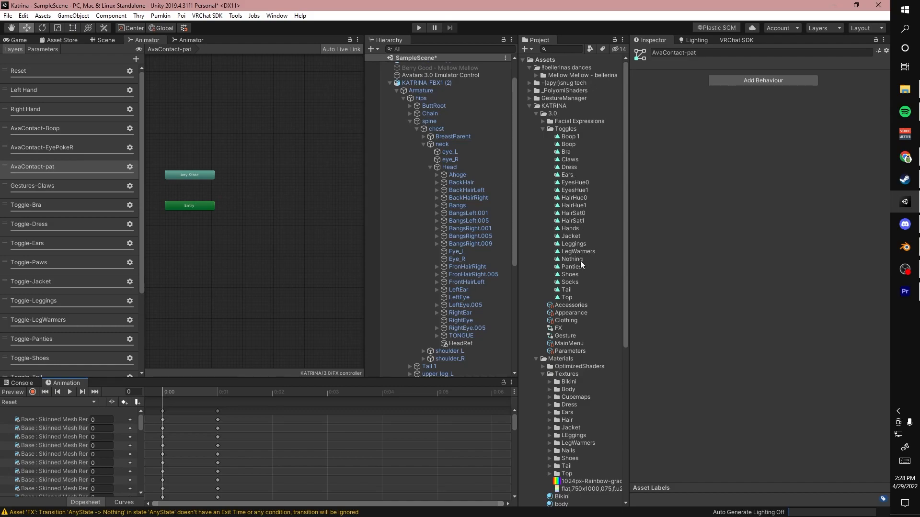
pyautogui.scroll(-3)
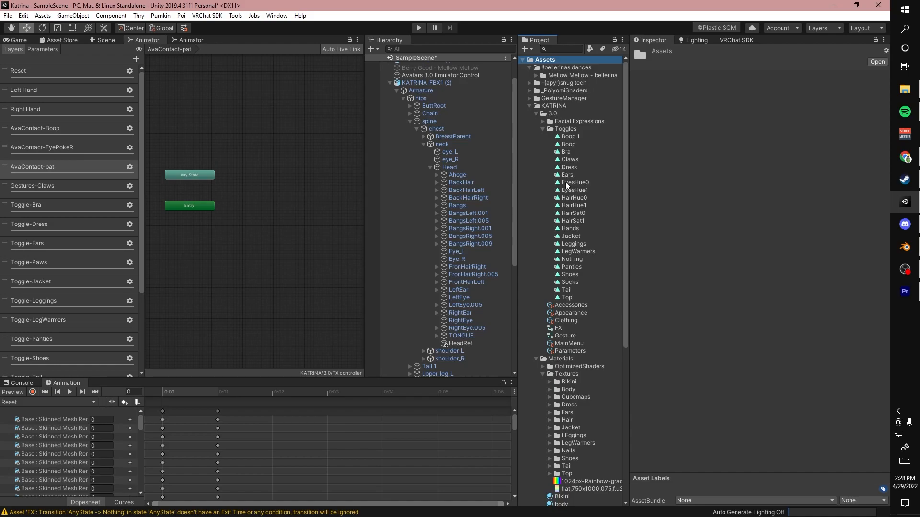
pyautogui.moveTo(542, 193)
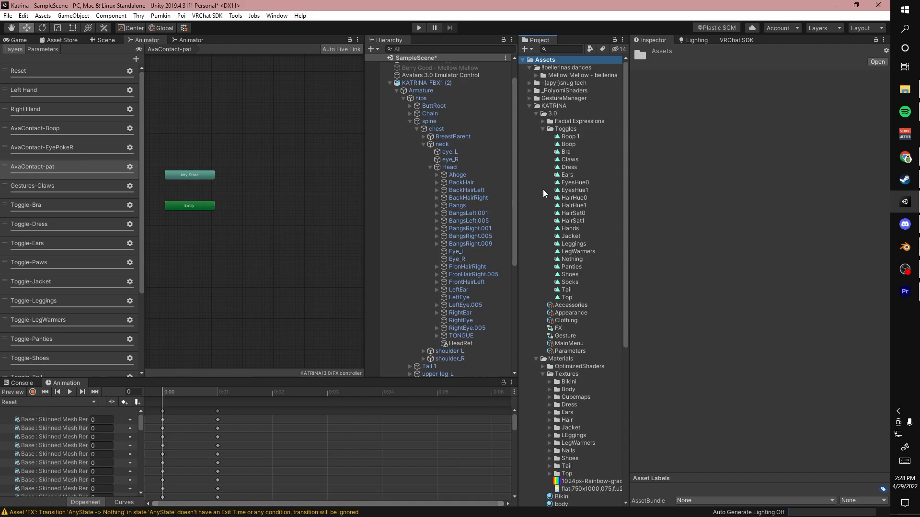
pyautogui.moveTo(601, 58)
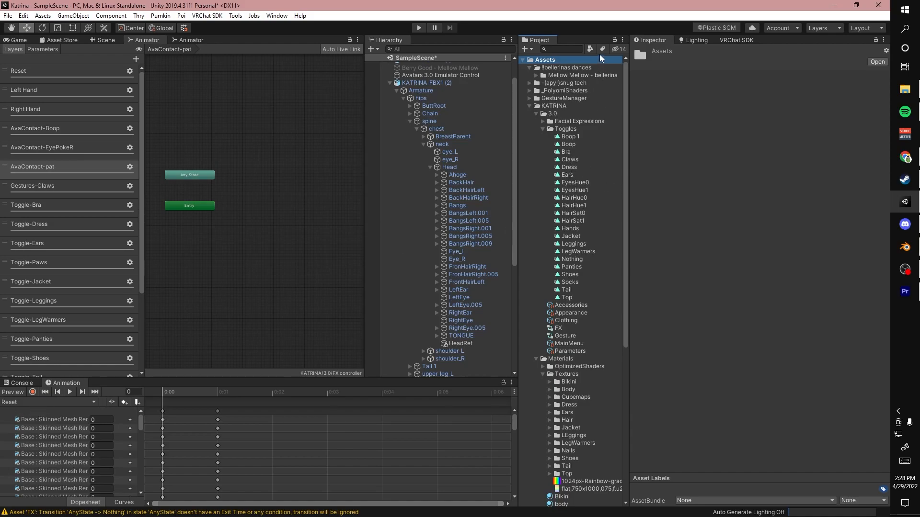
# Search the Project for 'ears' and inspect the EarsDown and EarsReset clips
pyautogui.write('ears')
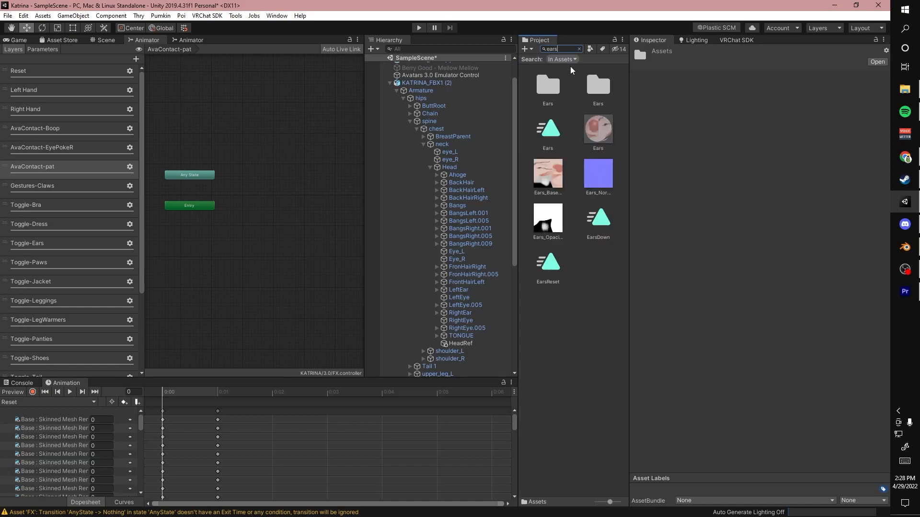
pyautogui.click(598, 221)
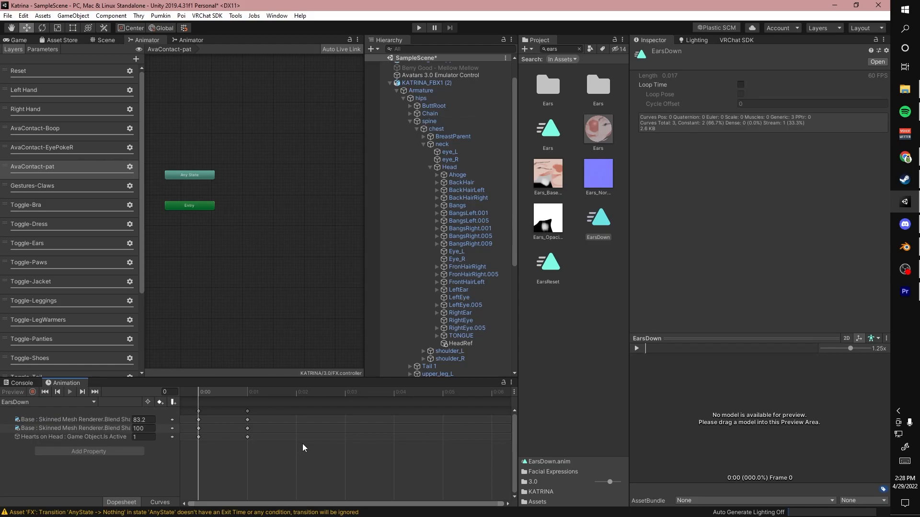
pyautogui.moveTo(181, 456)
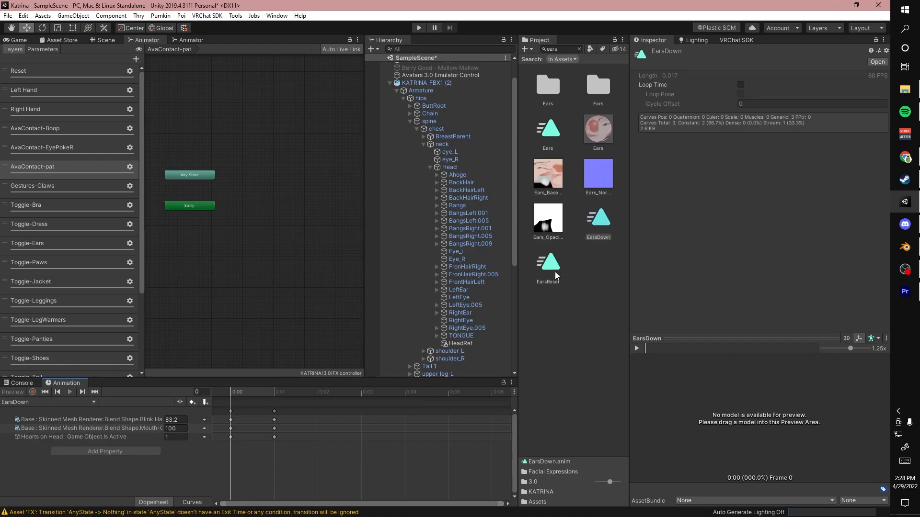
pyautogui.click(547, 264)
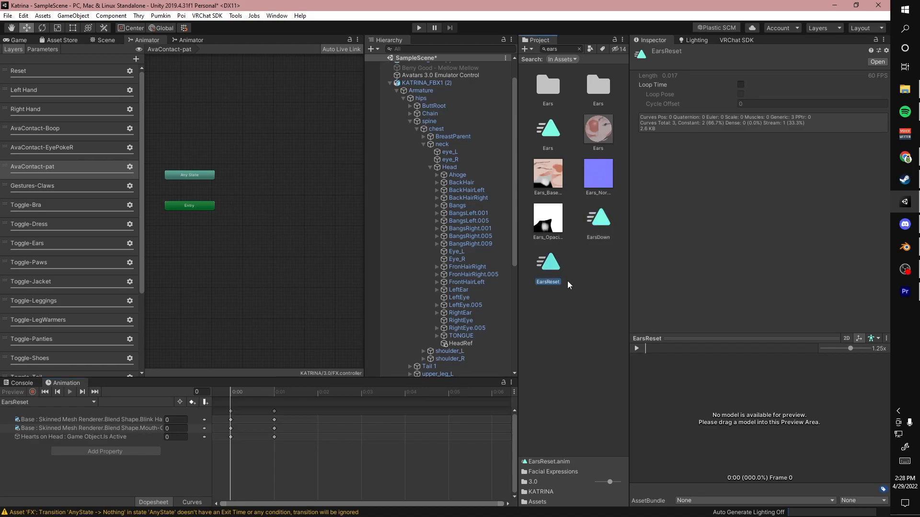
pyautogui.click(597, 221)
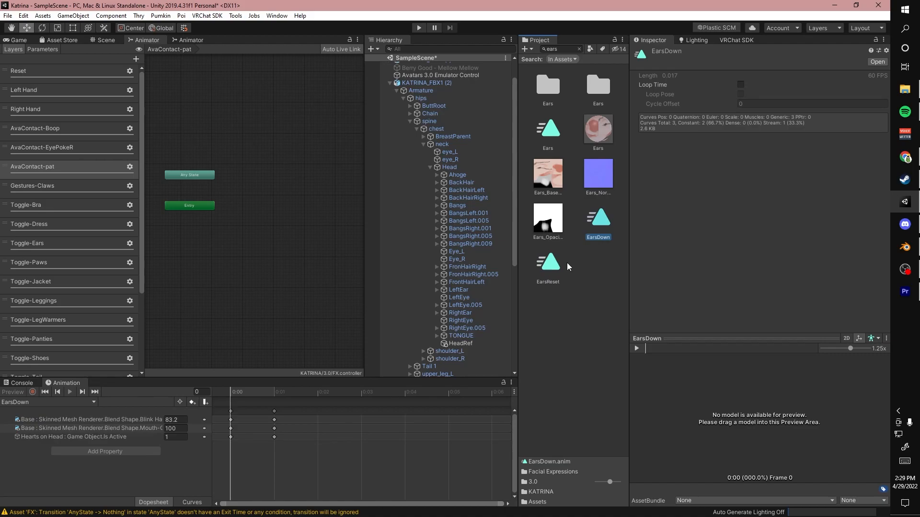
pyautogui.moveTo(566, 278)
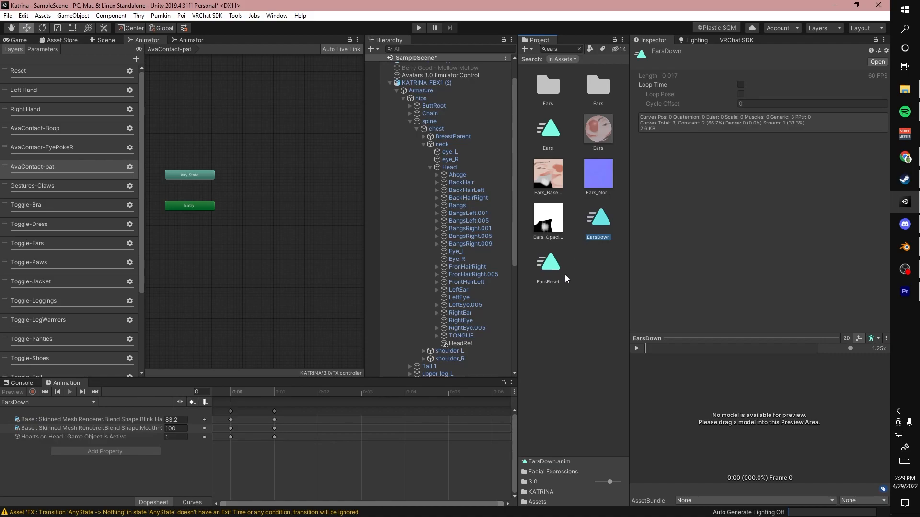
pyautogui.moveTo(532, 310)
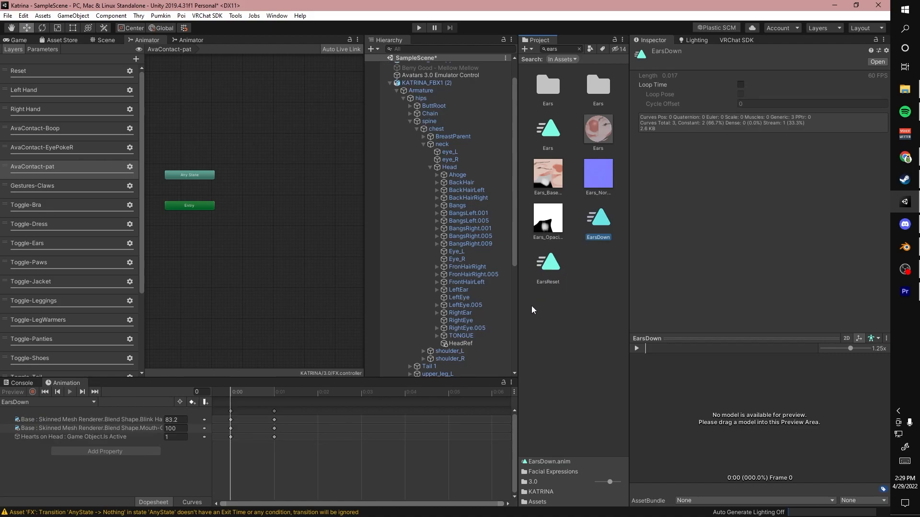
pyautogui.moveTo(597, 229)
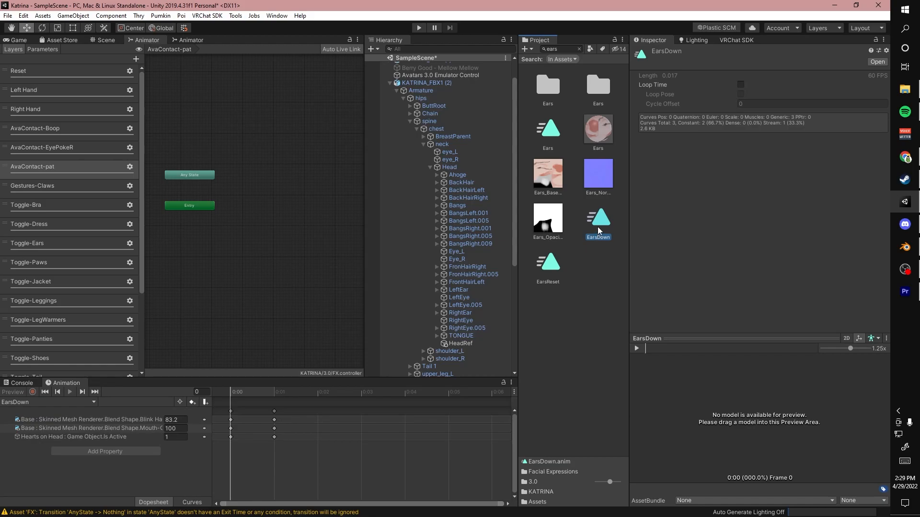
pyautogui.moveTo(597, 227)
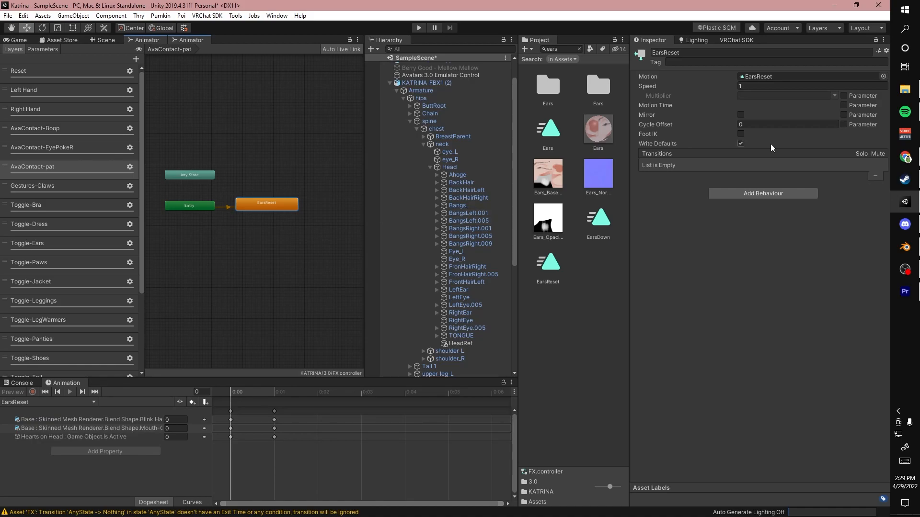
# Add an EarsDown state below EarsReset, turn Write Defaults off on both, and link EarsReset to EarsDown
pyautogui.click(741, 143)
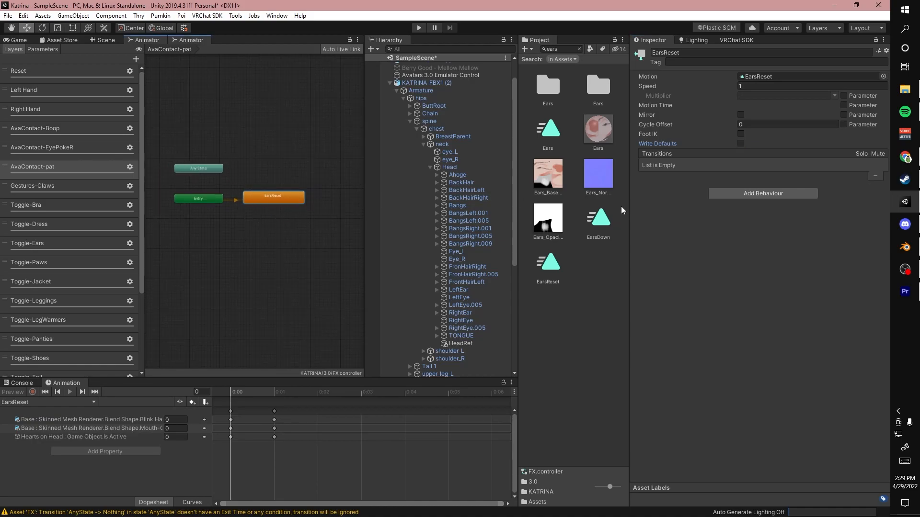
pyautogui.moveTo(603, 224)
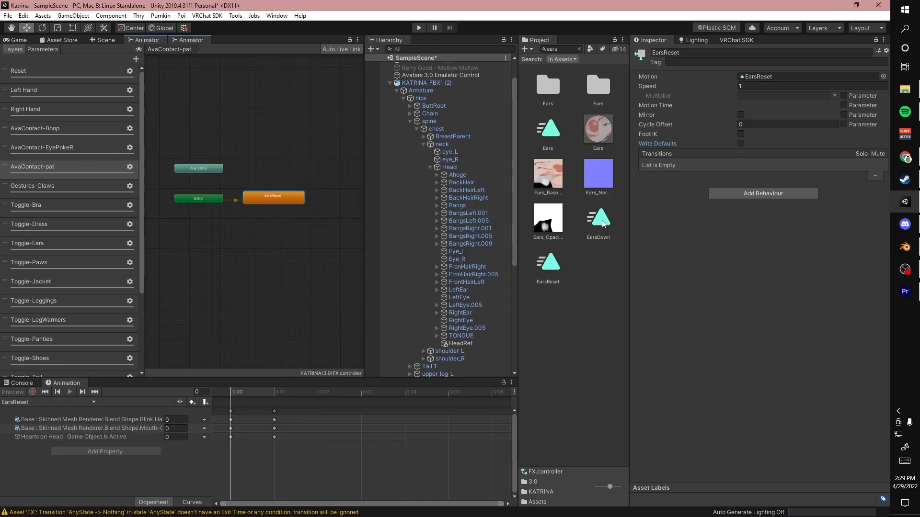
pyautogui.moveTo(597, 221); pyautogui.dragTo(279, 225)
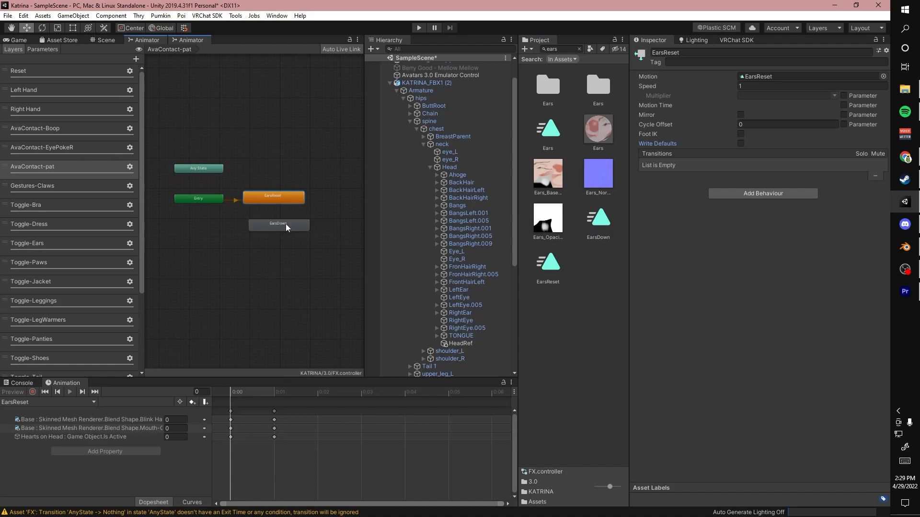
pyautogui.click(273, 224)
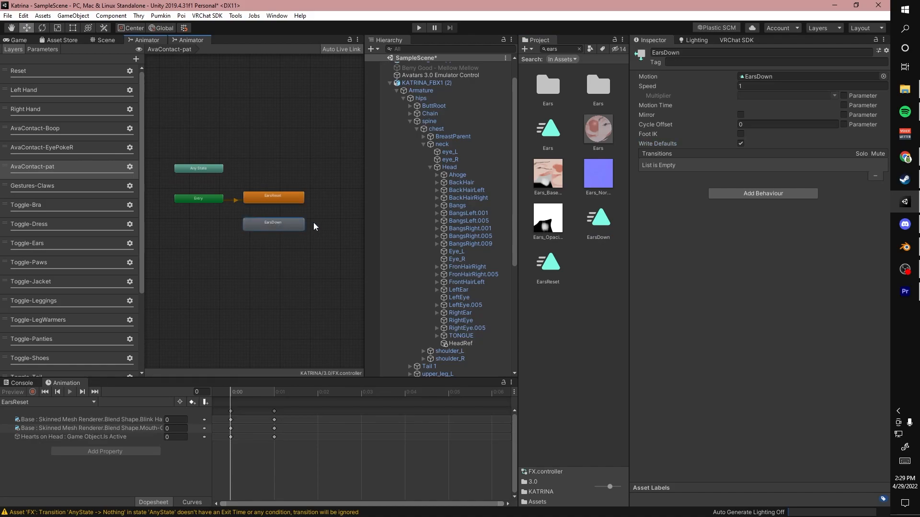
pyautogui.moveTo(273, 211)
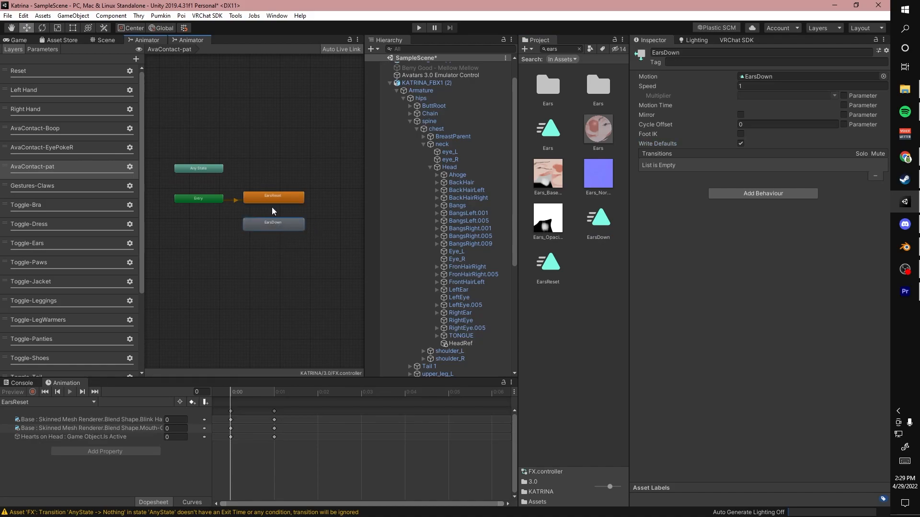
pyautogui.click(741, 143)
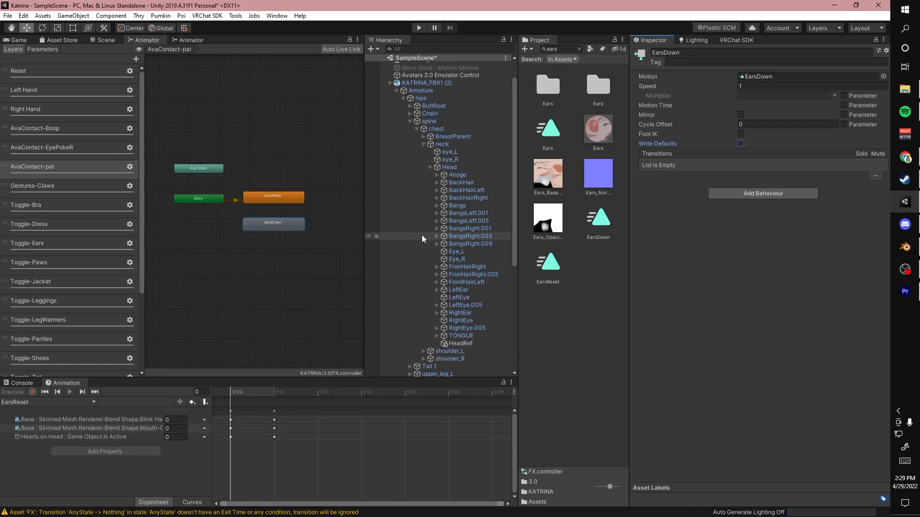
pyautogui.moveTo(337, 215)
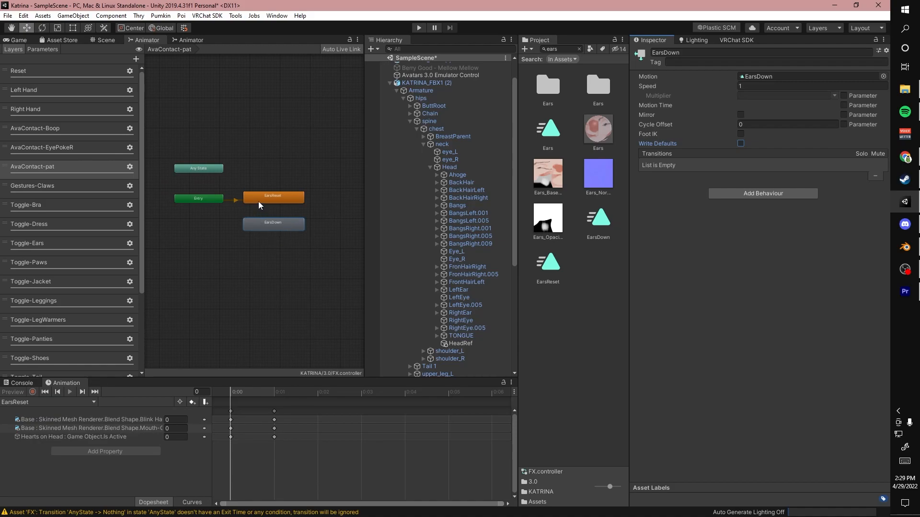
pyautogui.click(273, 197)
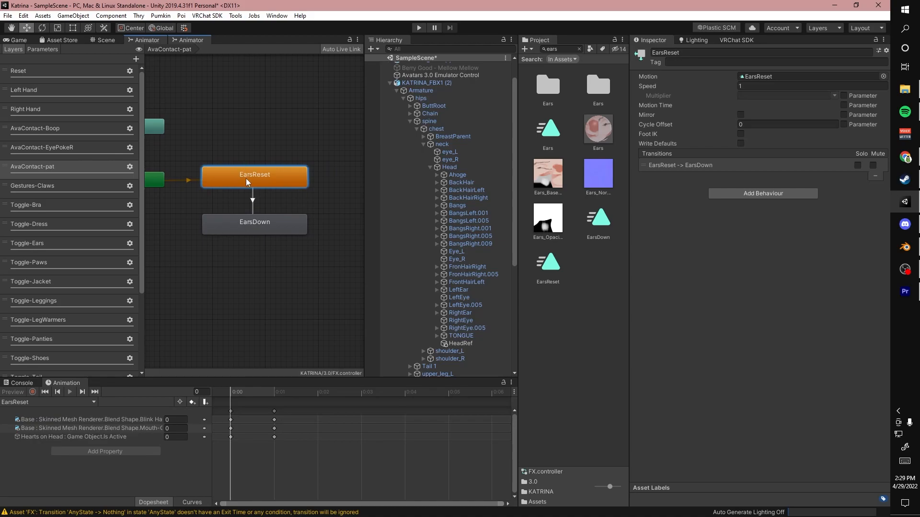
pyautogui.moveTo(246, 182)
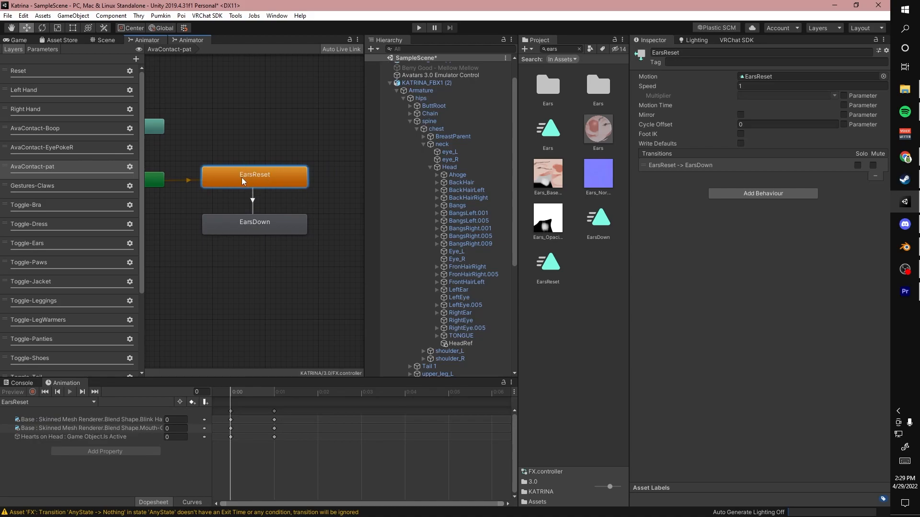
pyautogui.moveTo(254, 212)
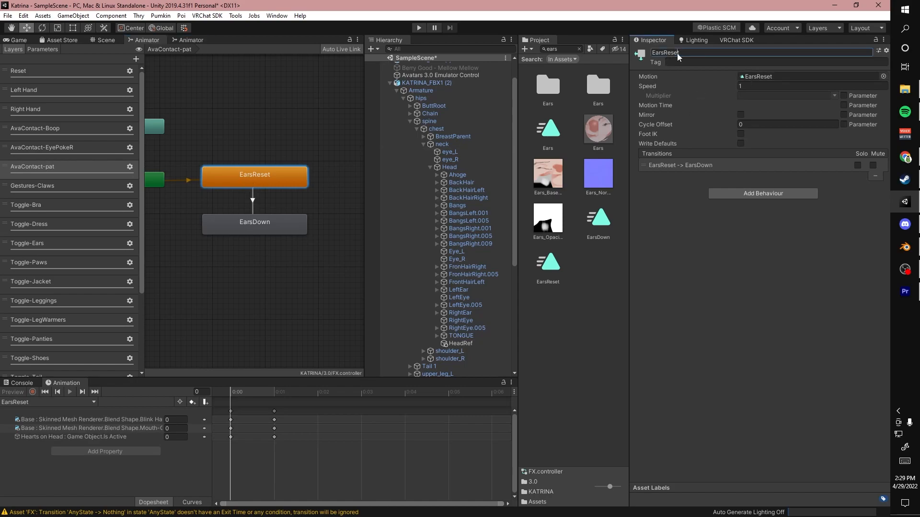
# Rename the default reset state to 'PatReset'
pyautogui.doubleClick(665, 52)
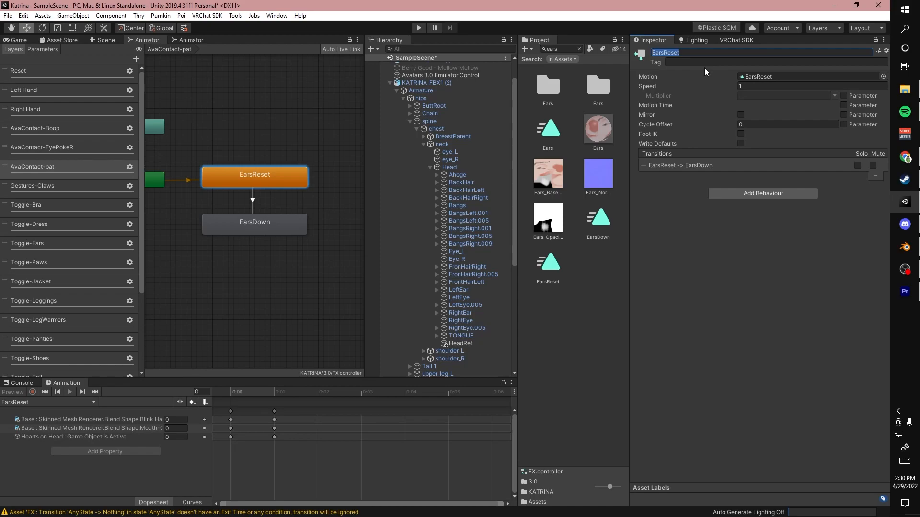
pyautogui.write('PatReset')
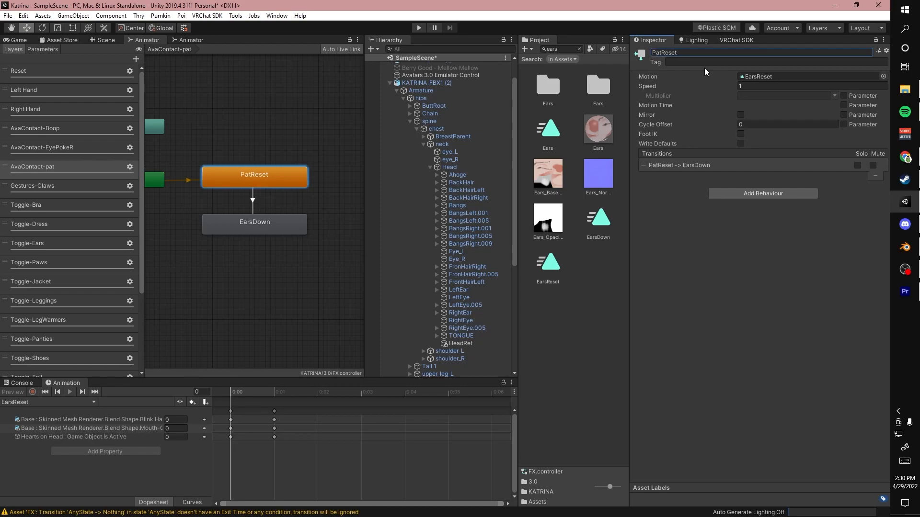
pyautogui.click(254, 221)
pyautogui.write('Pat')
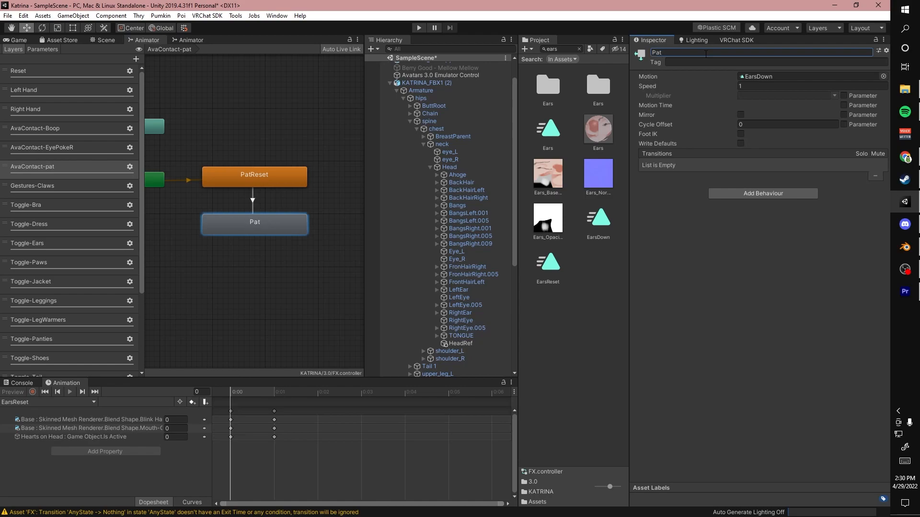
# Make PatReset→Pat fire when pat is true, with Has Exit Time unchecked
pyautogui.click(252, 201)
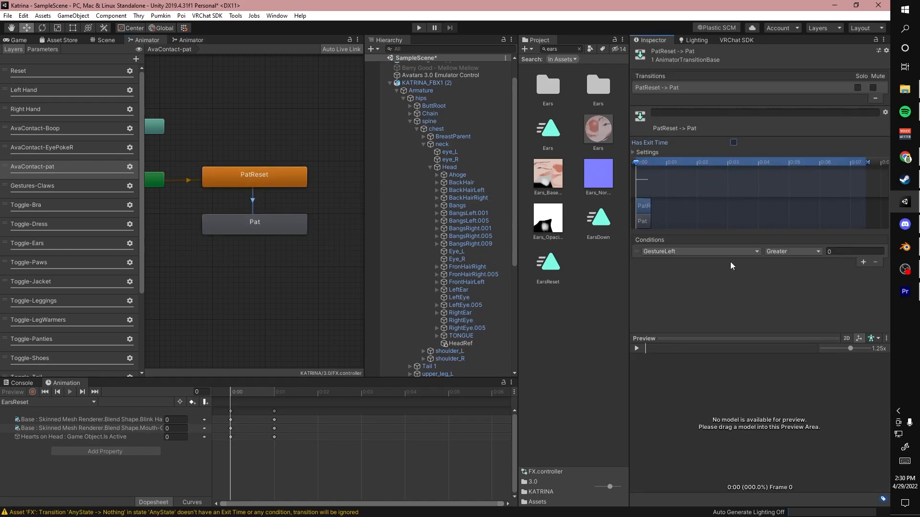
pyautogui.click(697, 251)
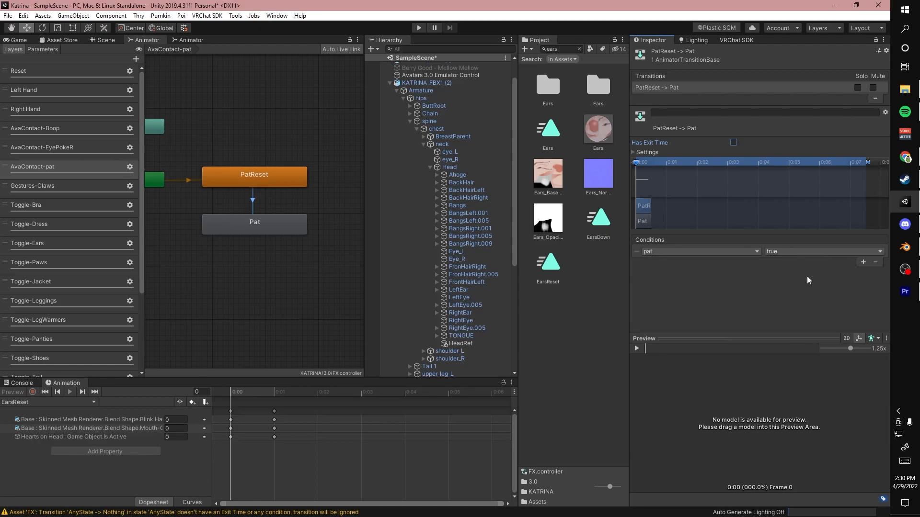
pyautogui.click(635, 152)
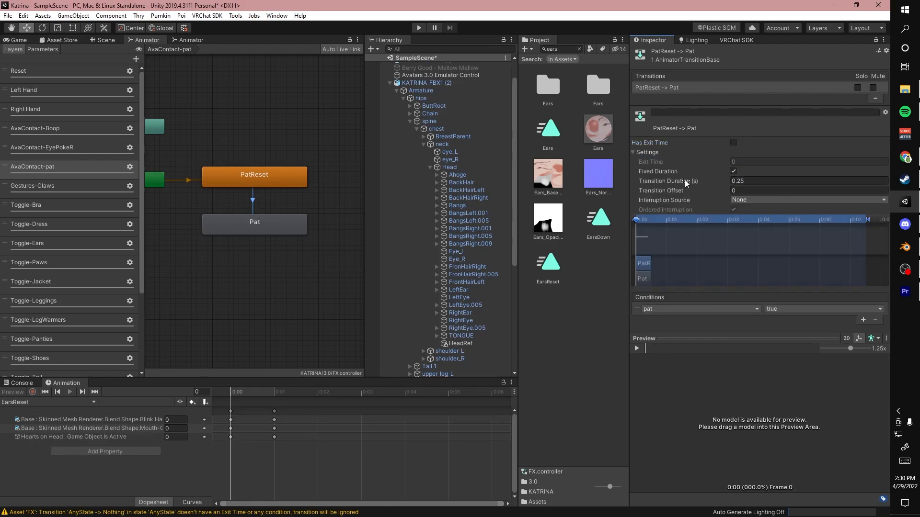
pyautogui.click(808, 181)
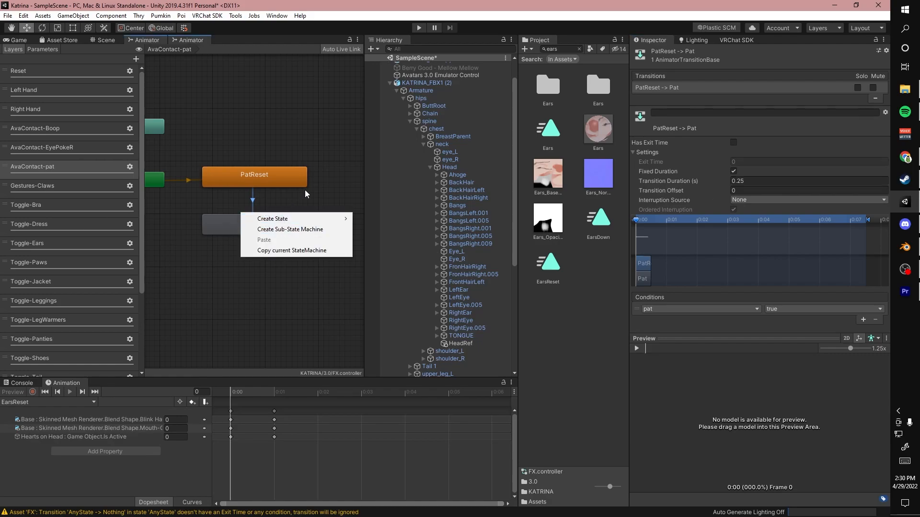
# Add a Pat→PatReset transition without exit time, conditioned on pat false
pyautogui.click(254, 221)
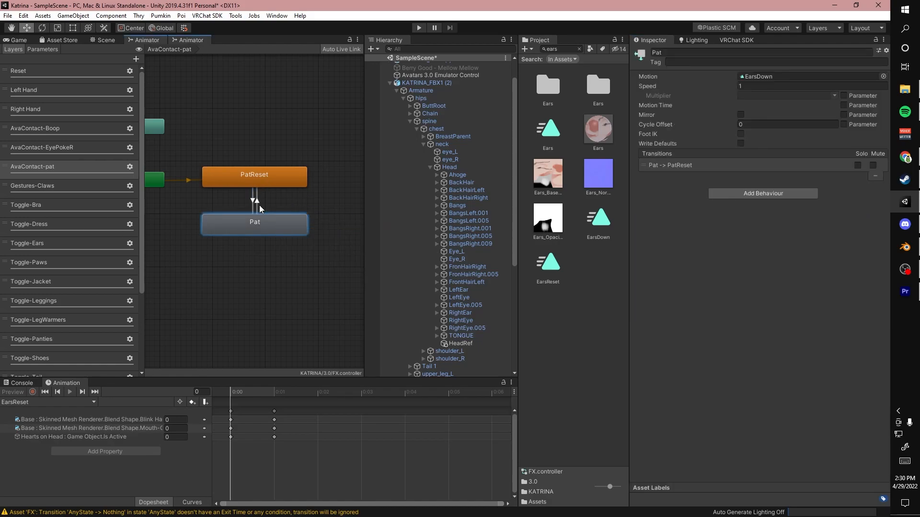
pyautogui.click(255, 207)
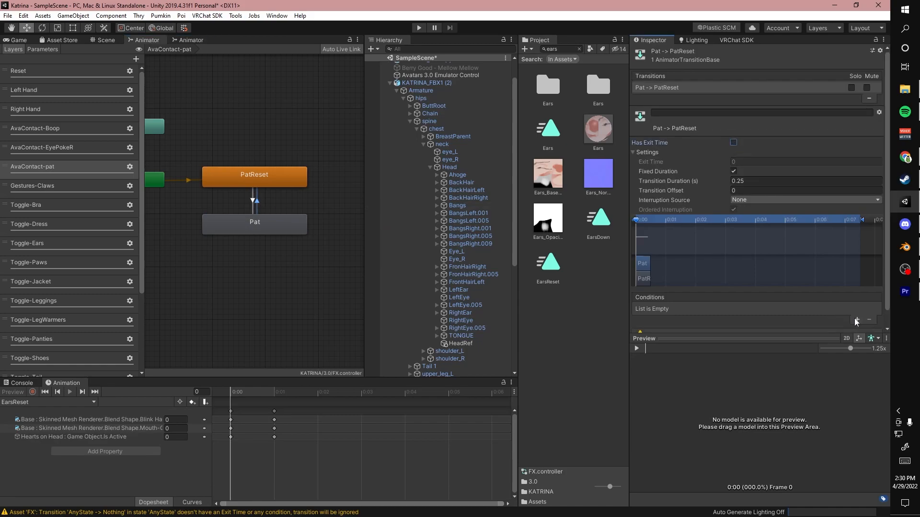
pyautogui.click(863, 320)
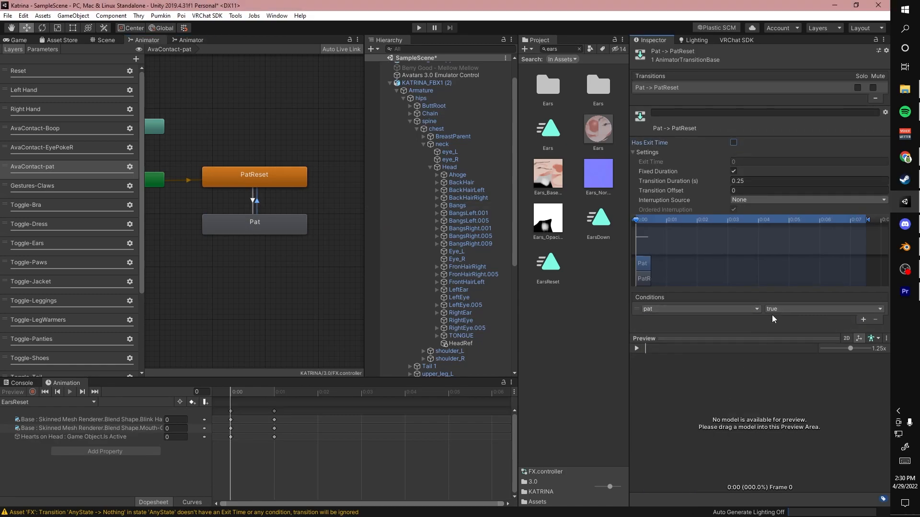
pyautogui.click(821, 309)
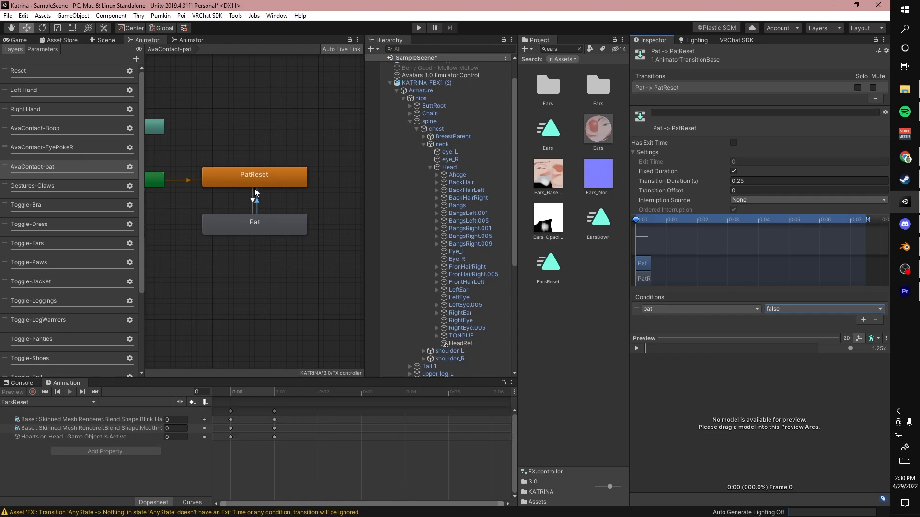
# Run play mode, toggle the EyePokeR and boop values in the Av3 emulator, then stop
pyautogui.click(254, 174)
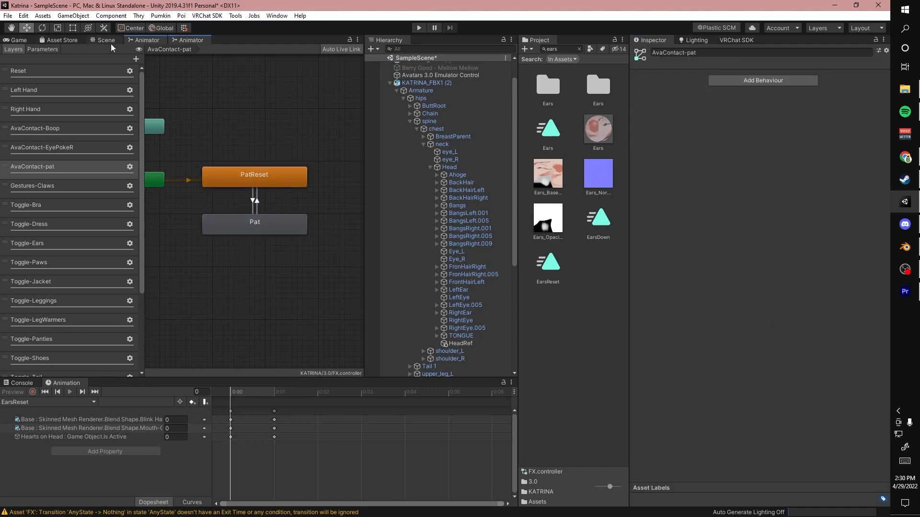
pyautogui.click(106, 40)
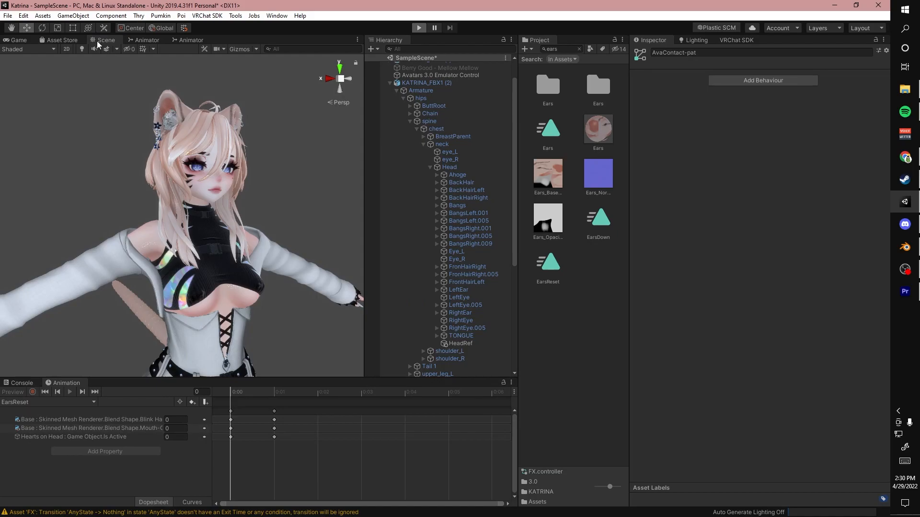
pyautogui.moveTo(100, 45)
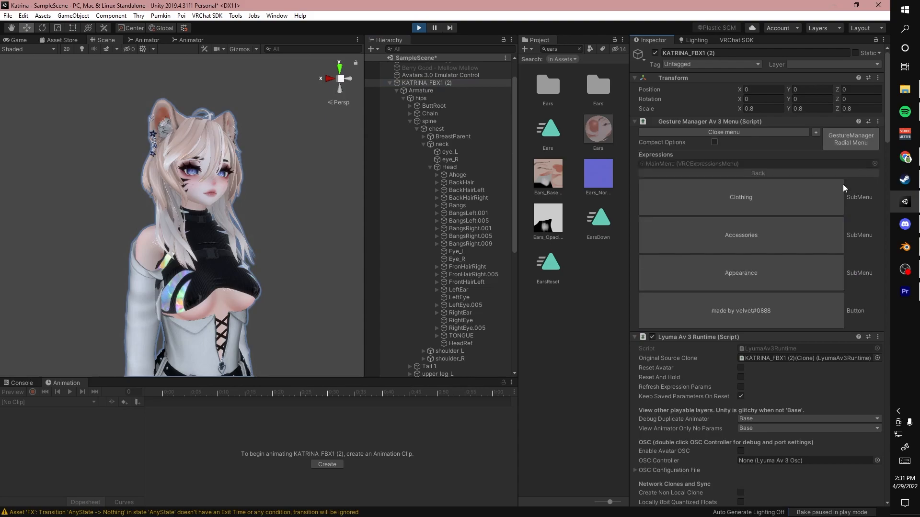
pyautogui.scroll(-3)
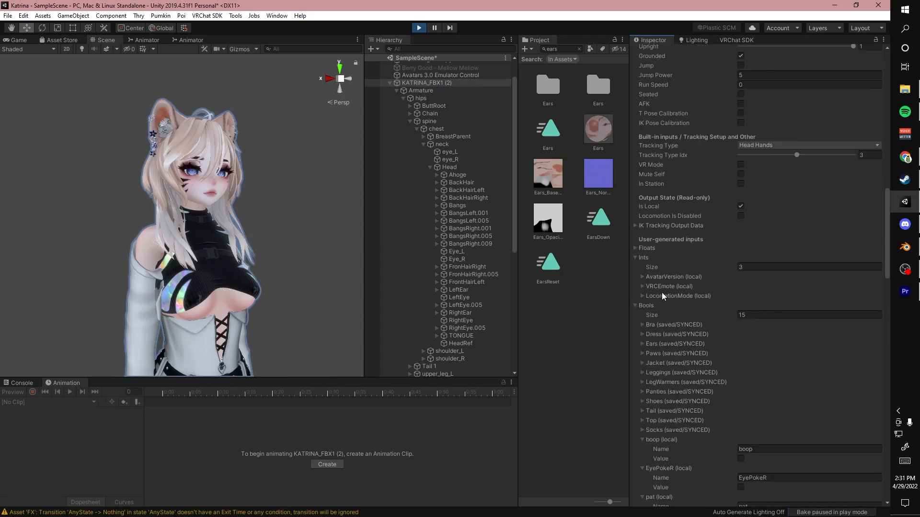
pyautogui.scroll(-3)
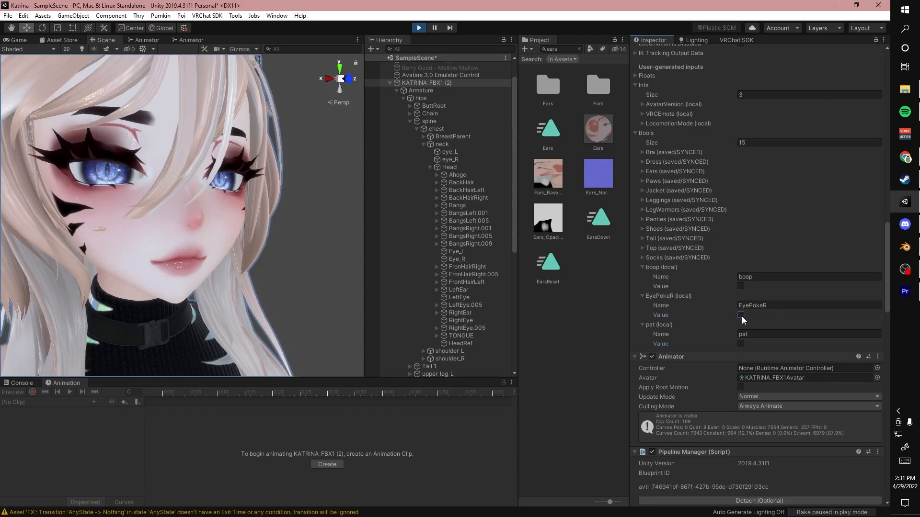
pyautogui.click(741, 287)
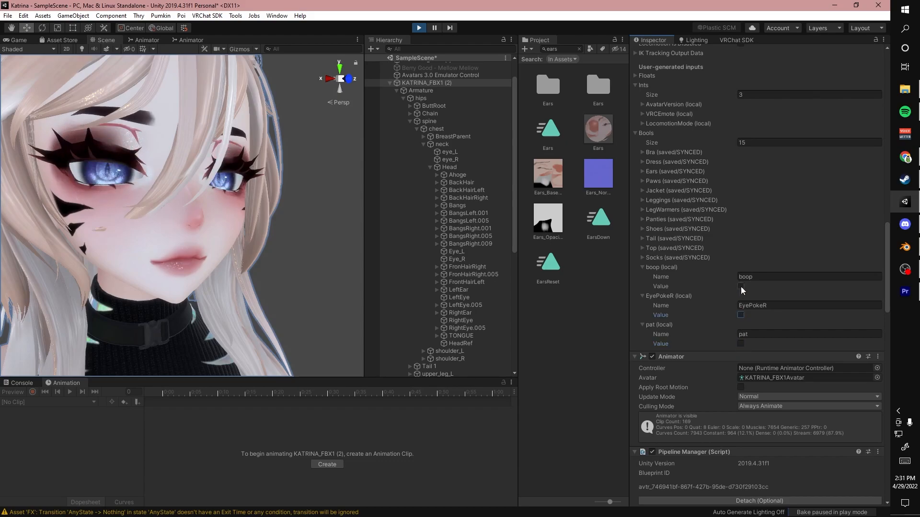
pyautogui.click(740, 286)
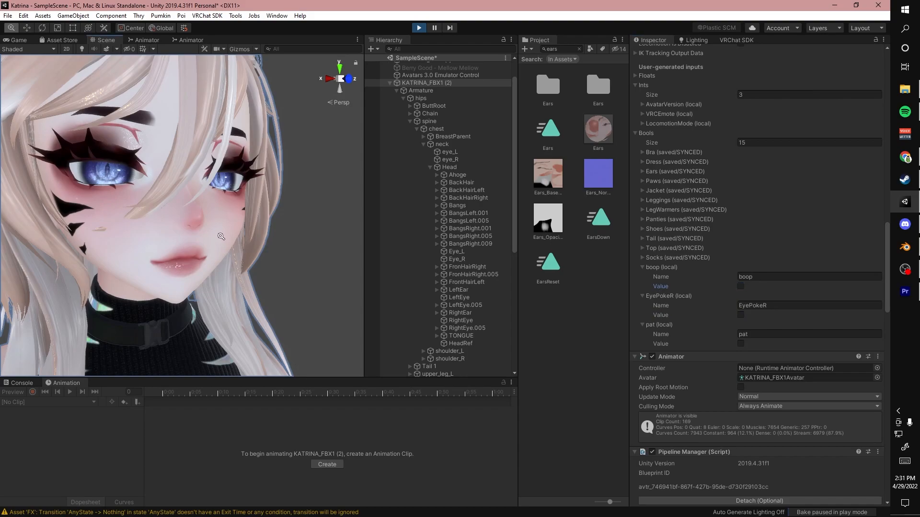
pyautogui.click(426, 83)
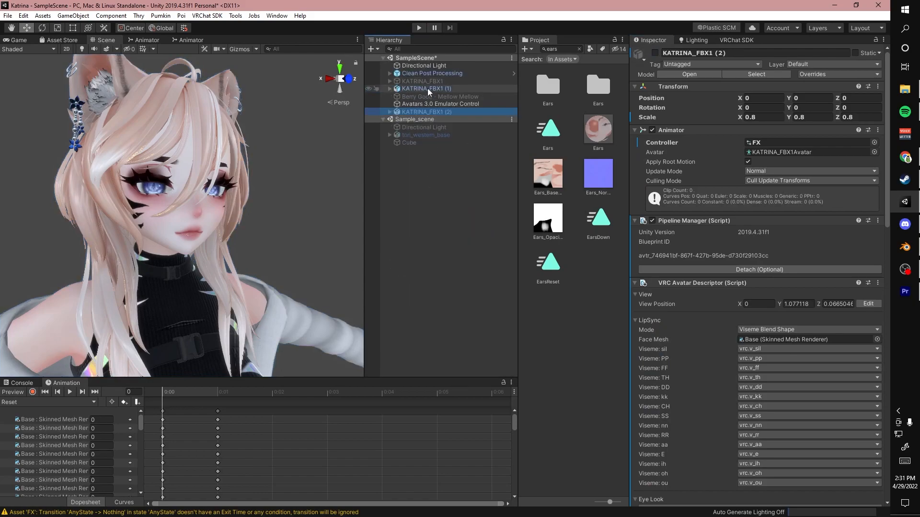
# Select the KATRINA_FBX1 (2) avatar copy and start play mode
pyautogui.click(428, 88)
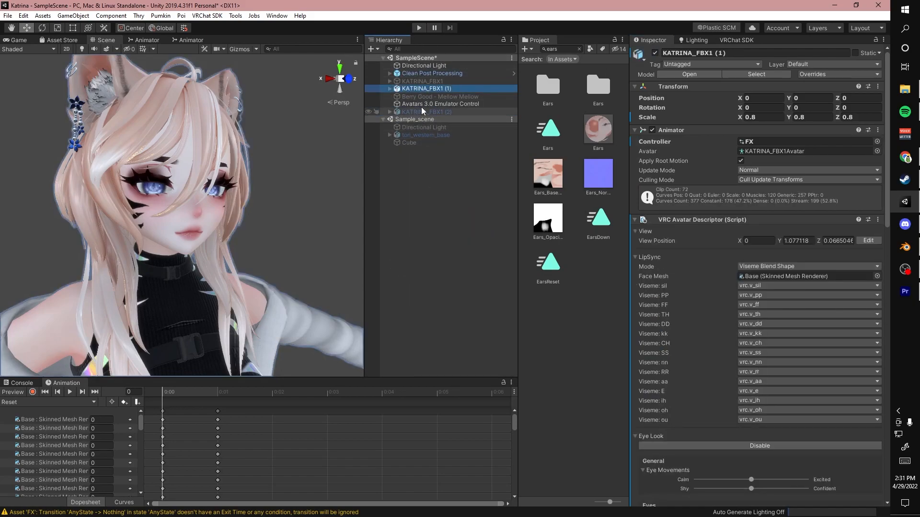
pyautogui.click(426, 112)
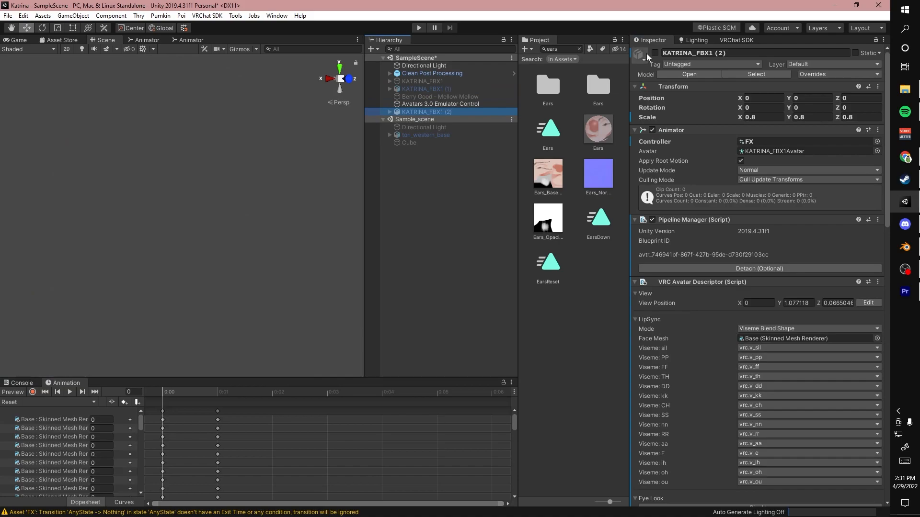
pyautogui.click(419, 28)
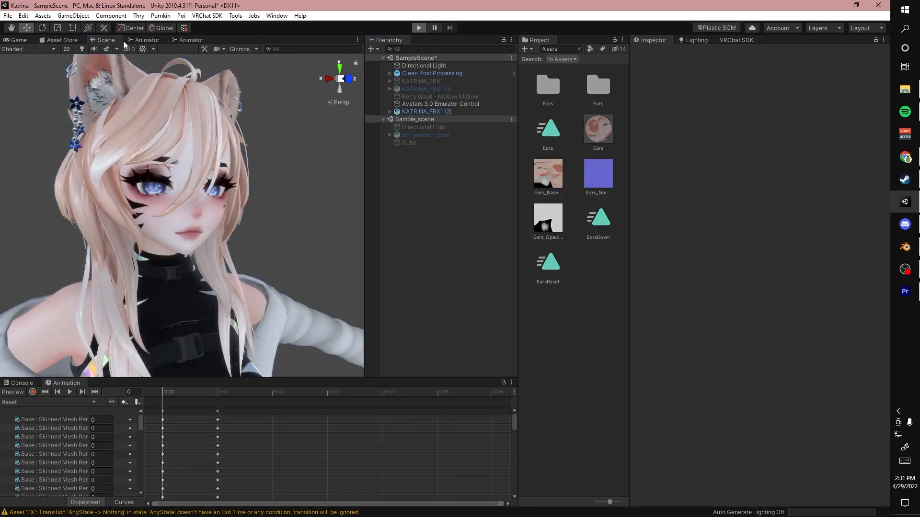
pyautogui.click(419, 27)
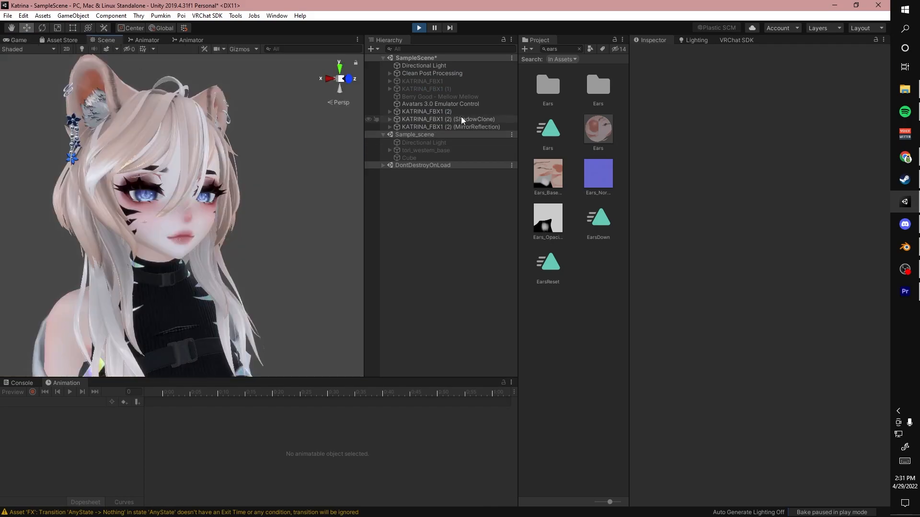
# Select the running avatar and toggle its pat and boop values on and off
pyautogui.click(426, 111)
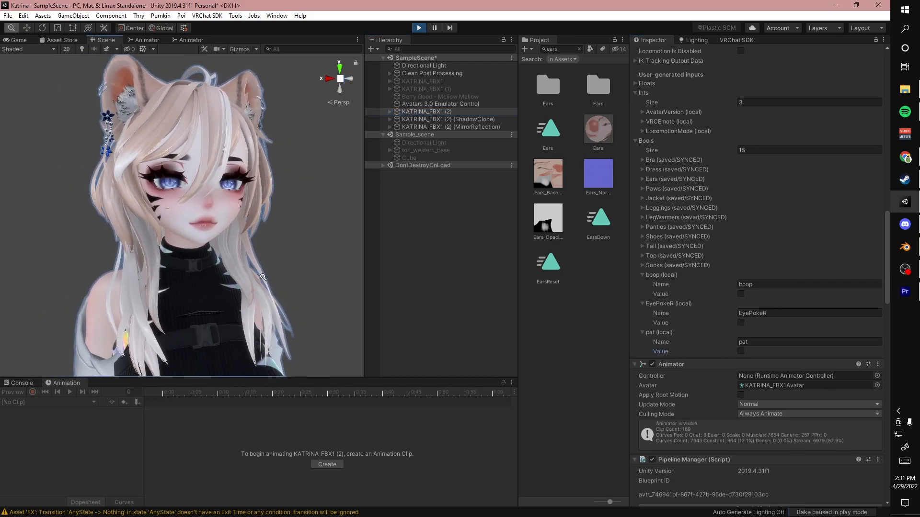
pyautogui.click(740, 352)
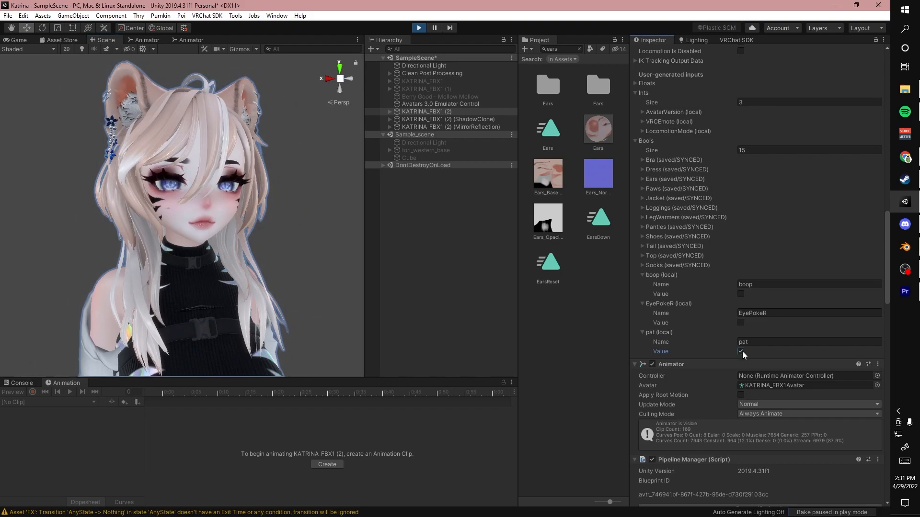
pyautogui.click(740, 352)
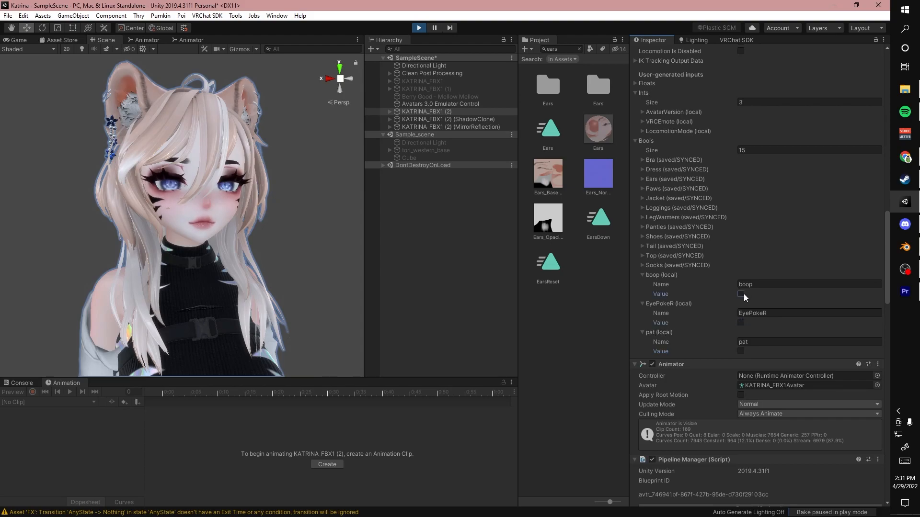
pyautogui.click(740, 294)
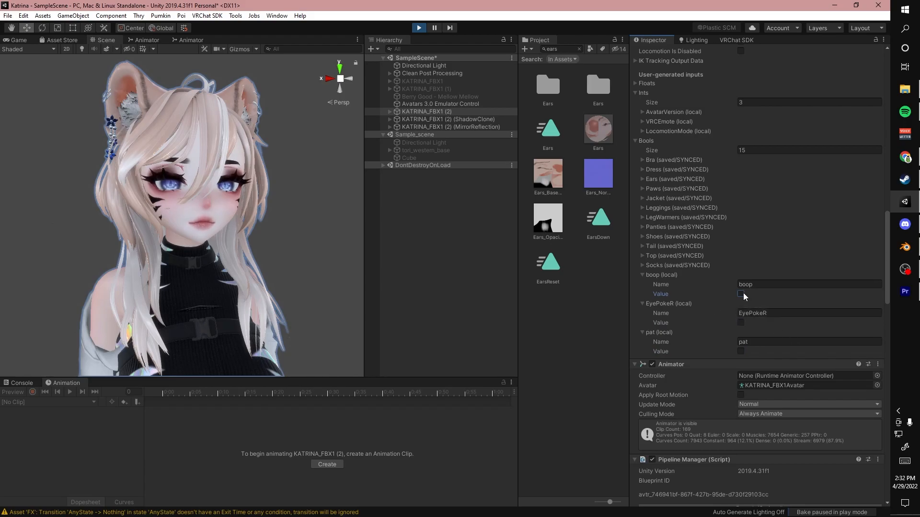
pyautogui.click(741, 293)
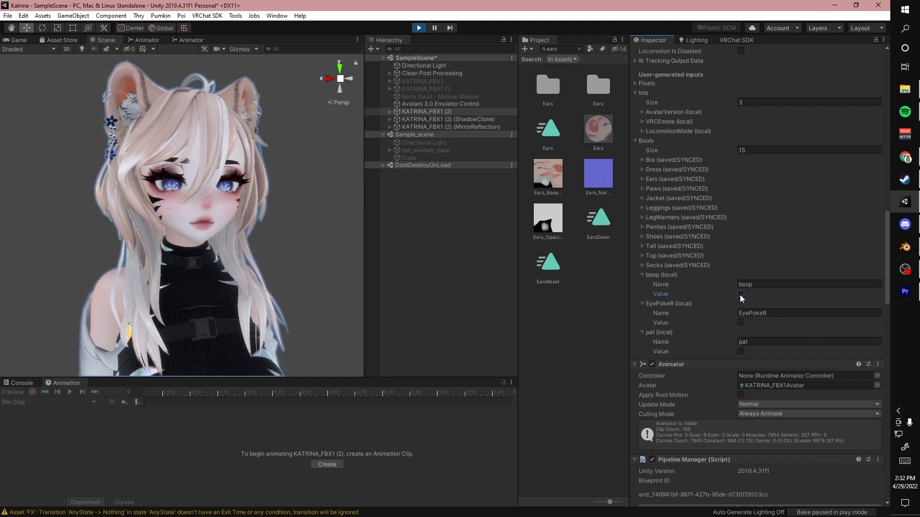
pyautogui.click(741, 323)
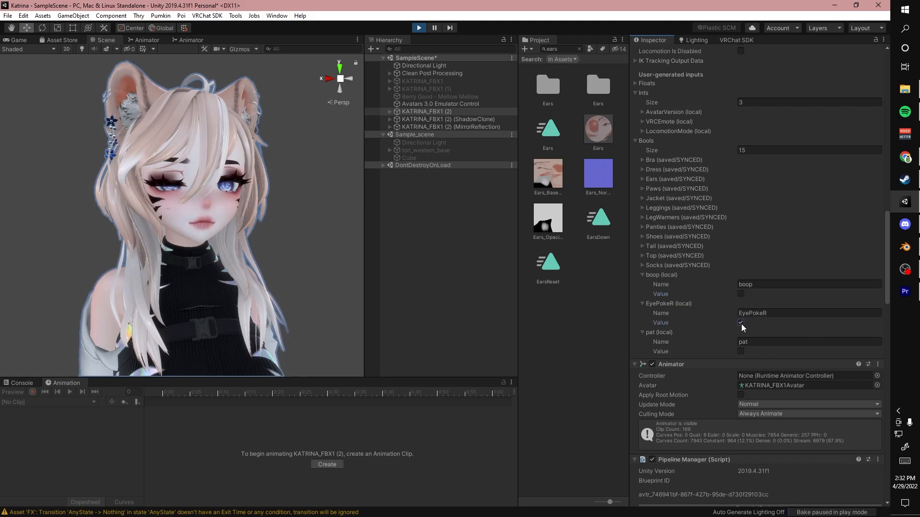
# Toggle EyePokeR on and off twice, checking the avatar's eye closes
pyautogui.click(741, 323)
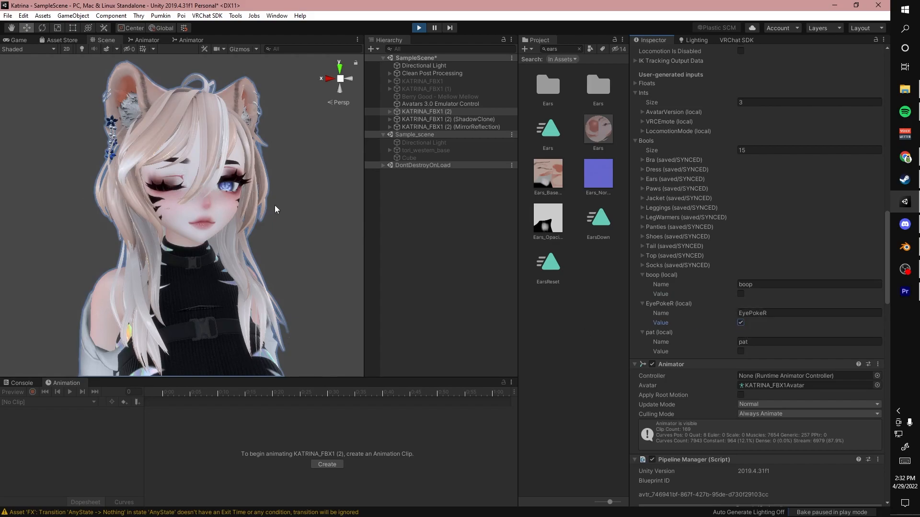
pyautogui.click(739, 323)
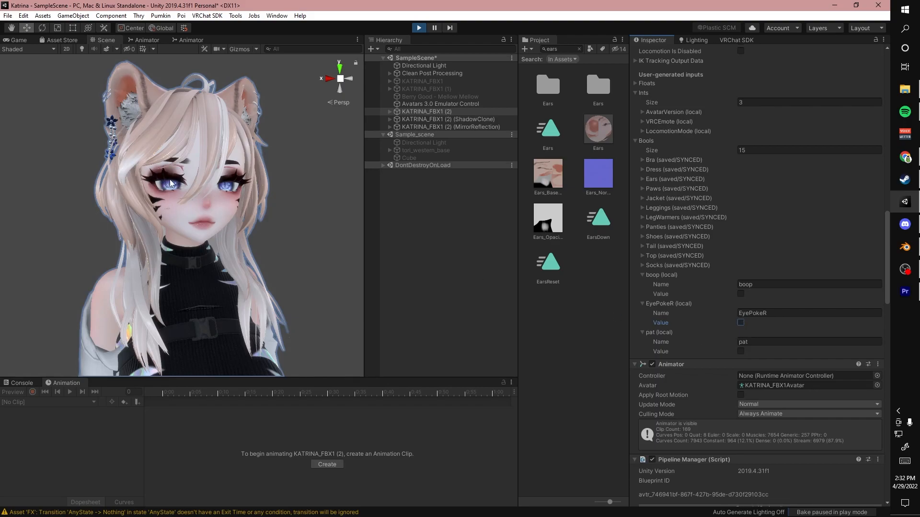
pyautogui.click(741, 323)
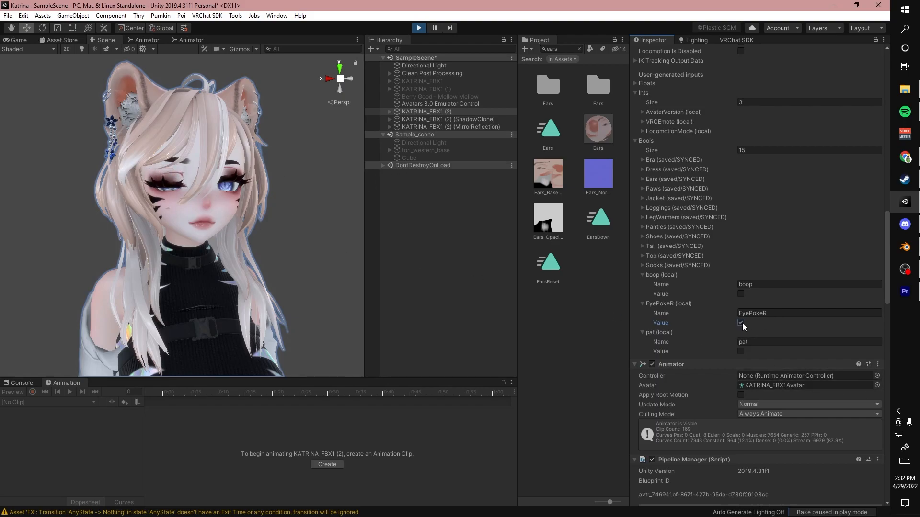
pyautogui.click(740, 323)
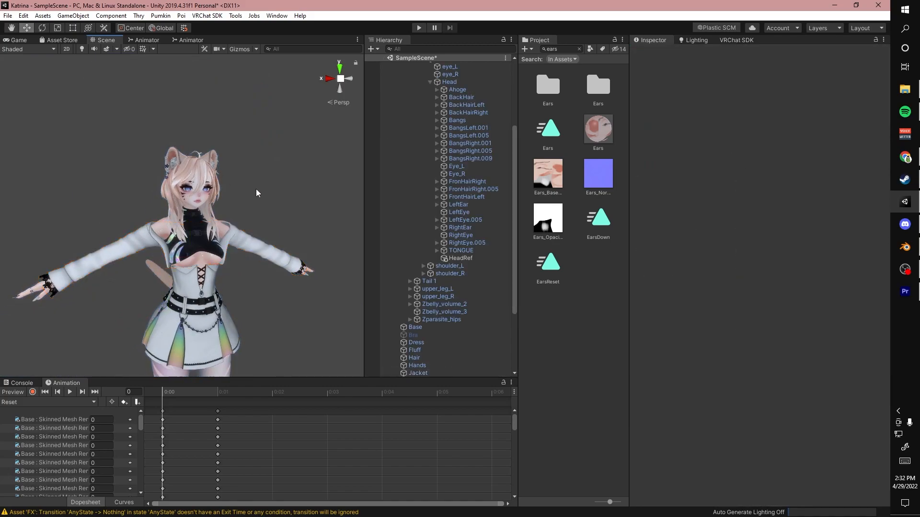
# Add a VRC Animator Tracking Control to Pat with Eyes & Eyelids set to Animation
pyautogui.click(146, 40)
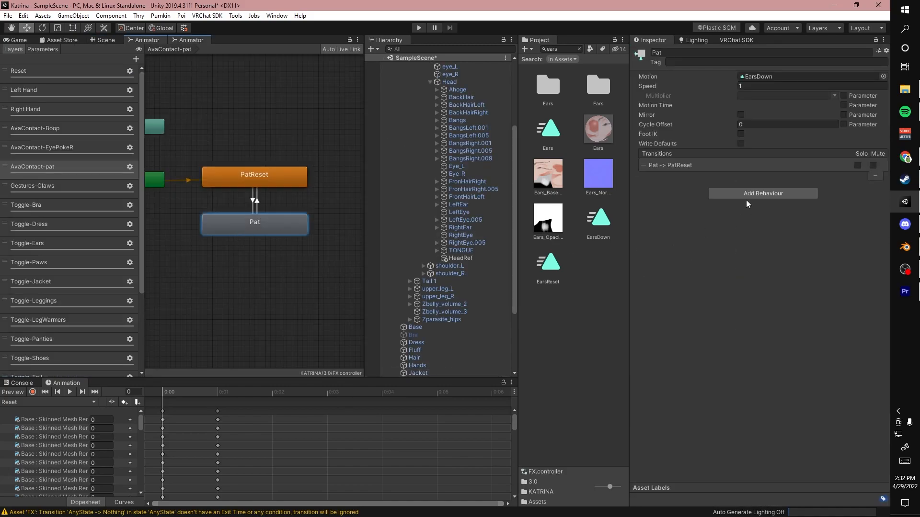
pyautogui.click(762, 193)
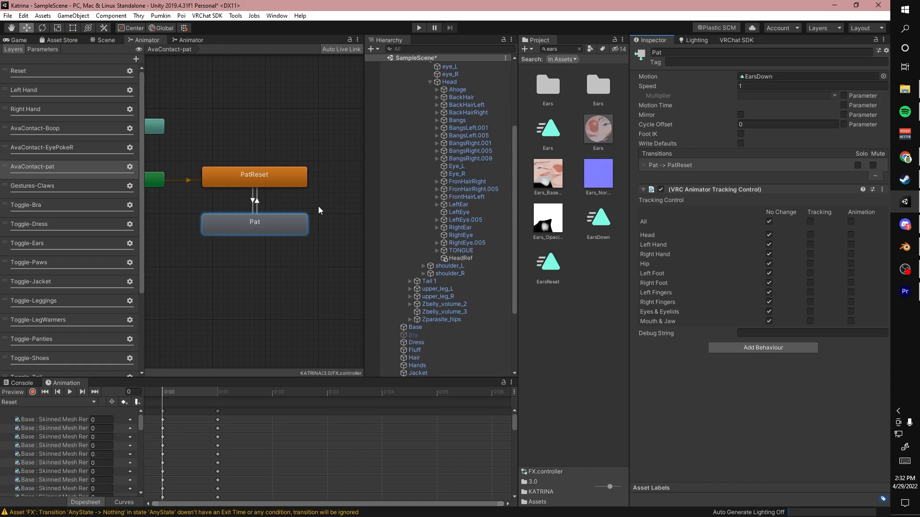
pyautogui.moveTo(668, 212)
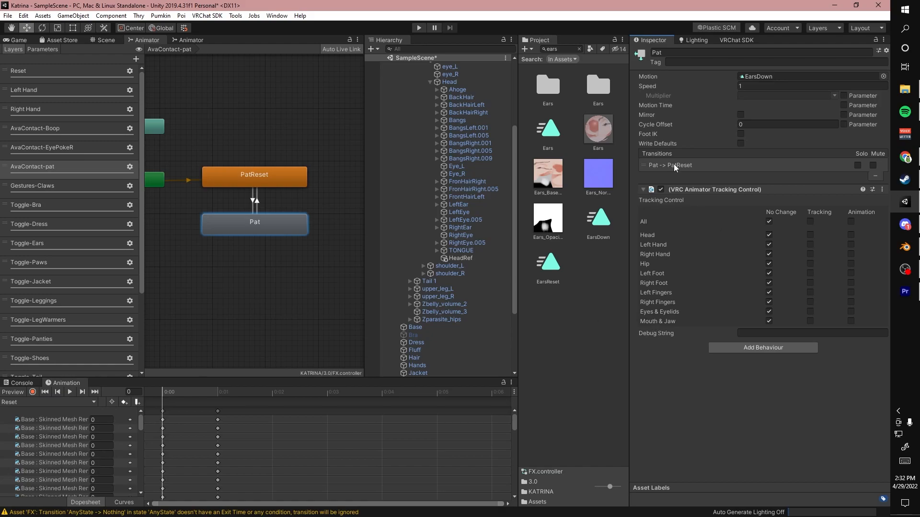
pyautogui.moveTo(762, 197)
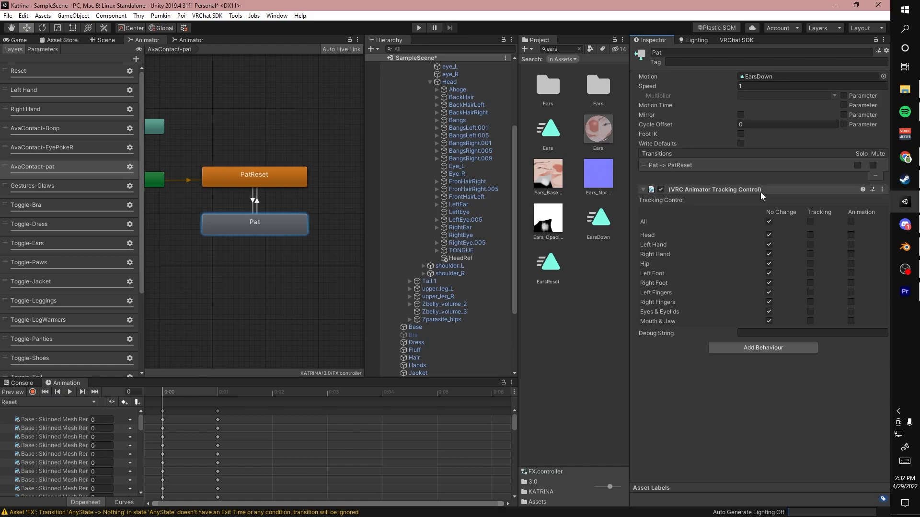
pyautogui.moveTo(664, 317)
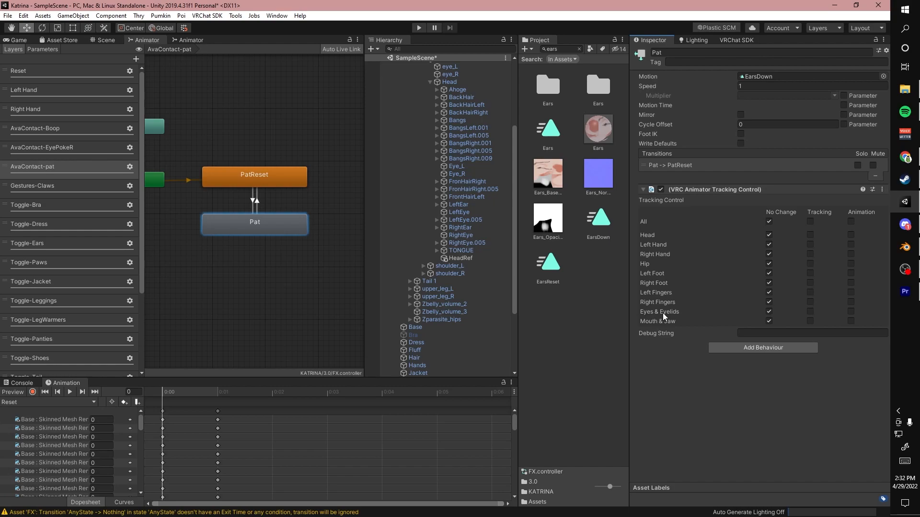
pyautogui.click(850, 312)
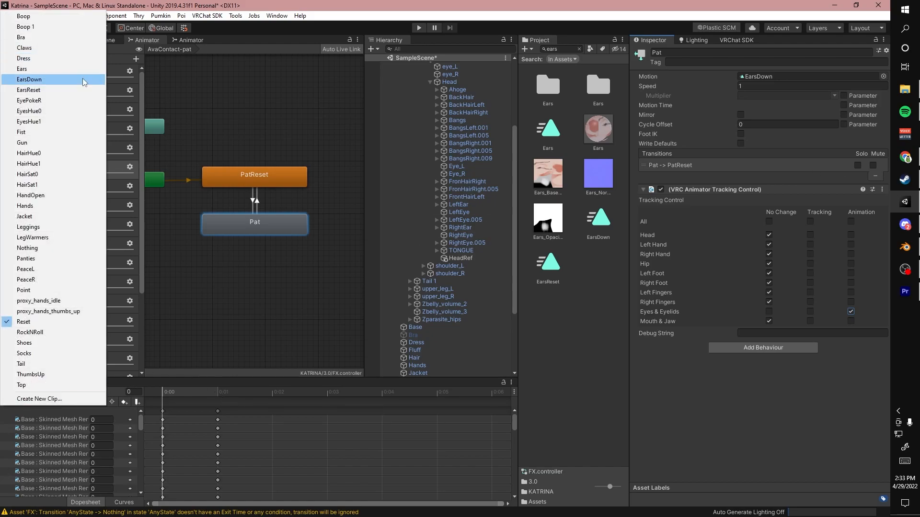
# Load the EarsDown clip at frame 1 and view the closed-eye pose in the scene
pyautogui.click(28, 79)
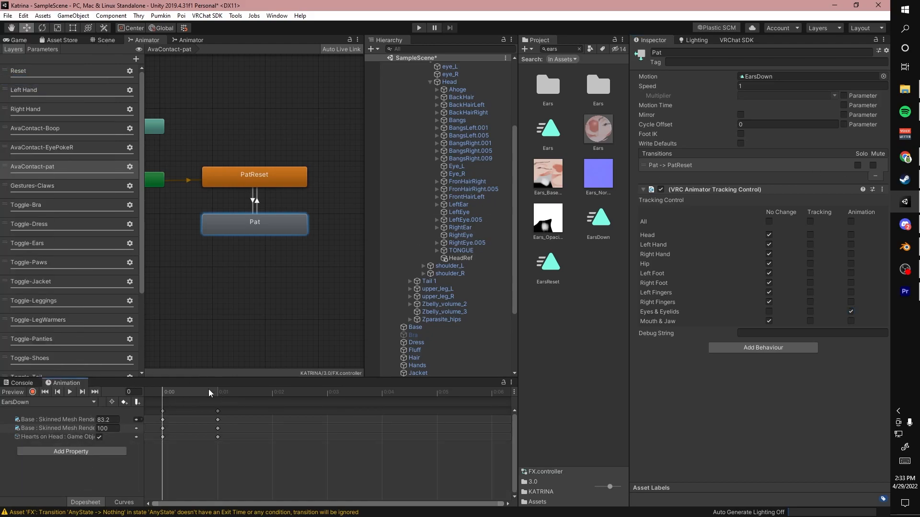
pyautogui.click(188, 392)
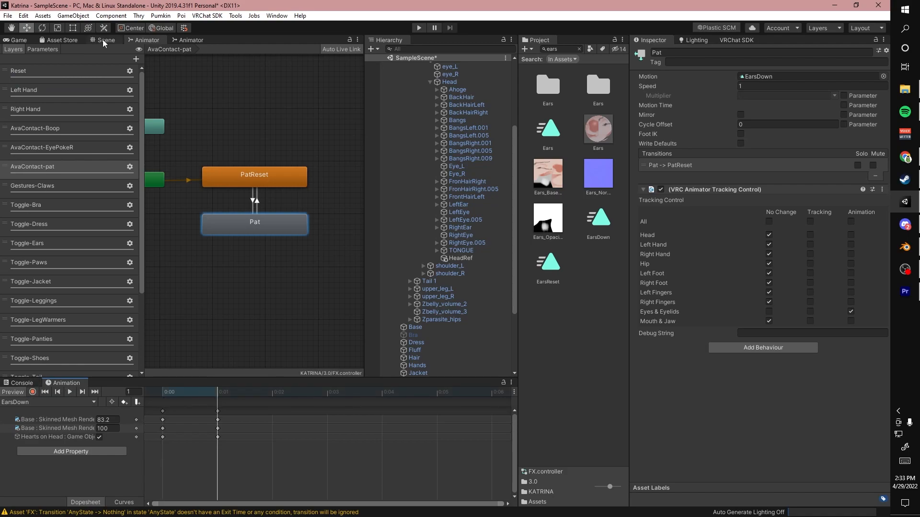
pyautogui.click(107, 39)
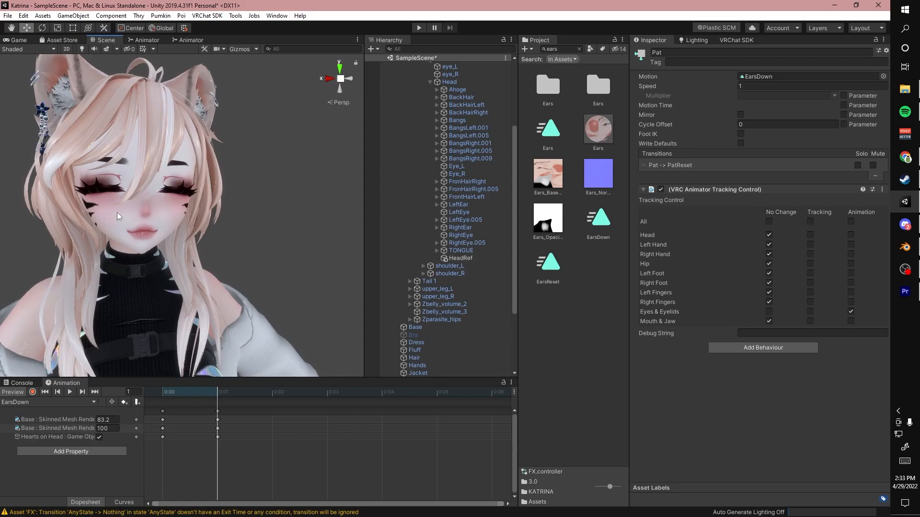
pyautogui.moveTo(699, 281)
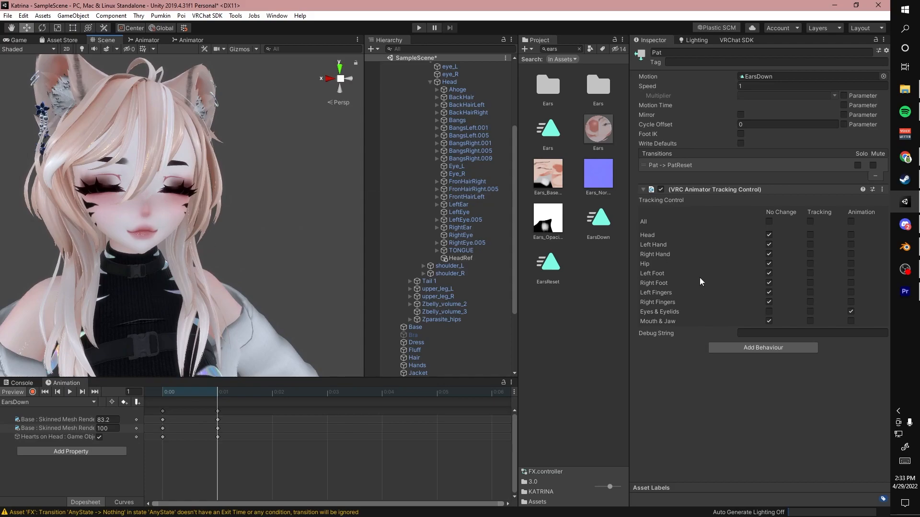
pyautogui.moveTo(702, 329)
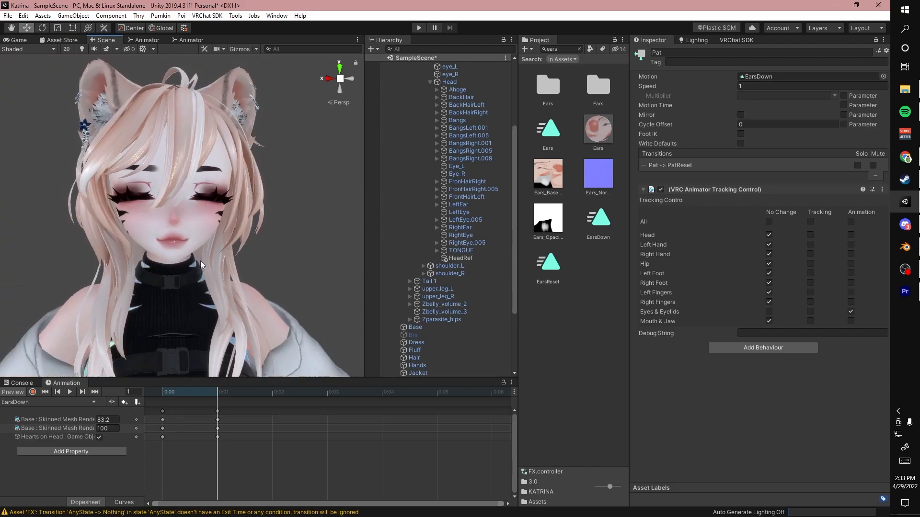
pyautogui.moveTo(279, 239)
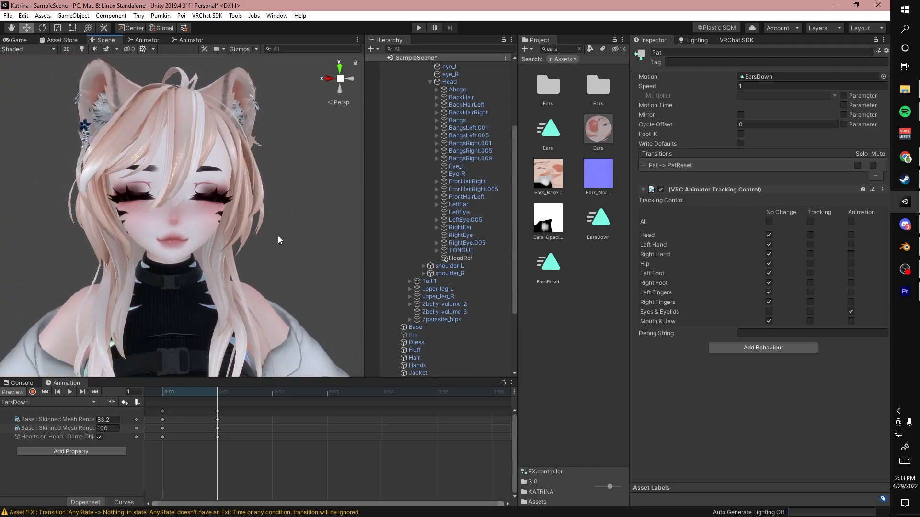
pyautogui.moveTo(226, 236)
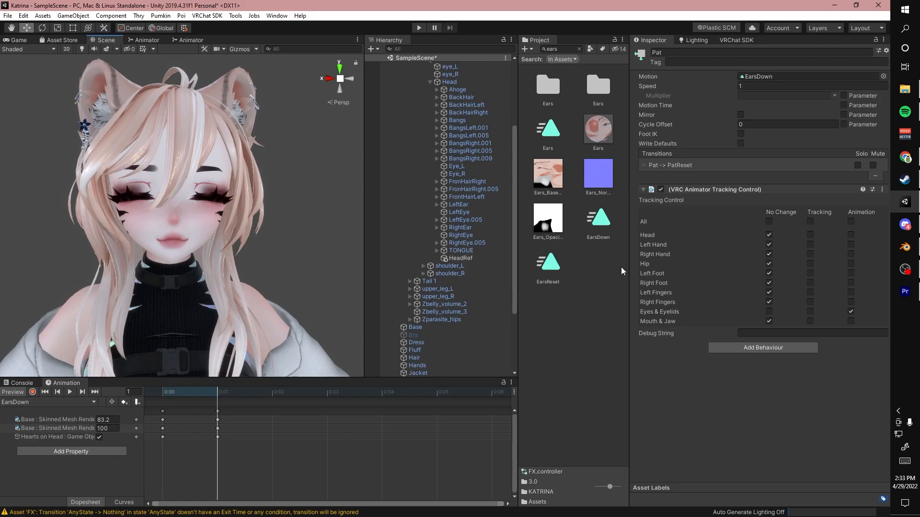
pyautogui.moveTo(171, 107)
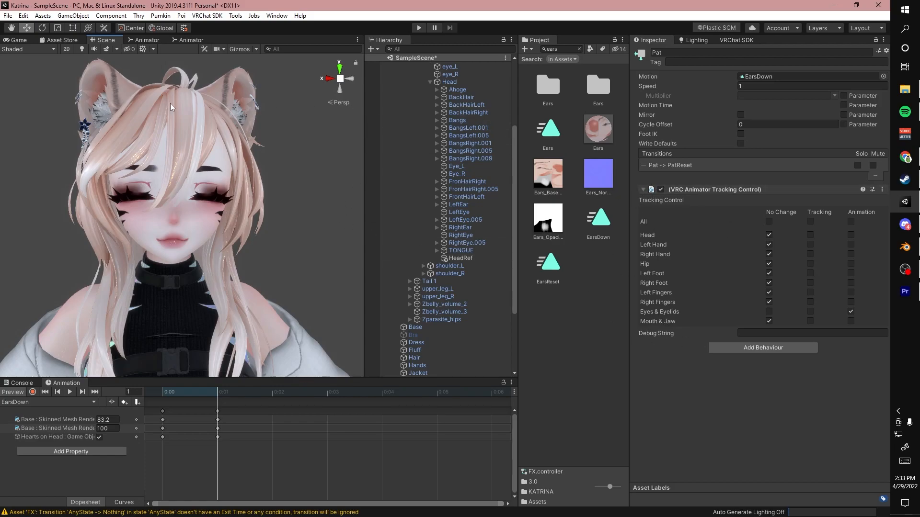